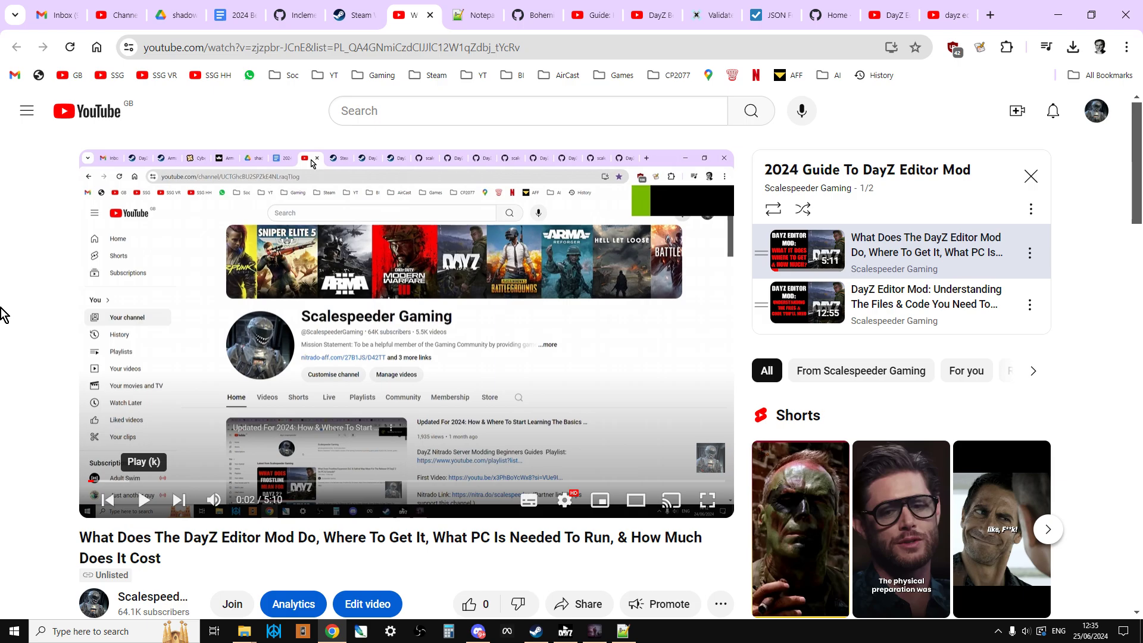
pyautogui.moveTo(427, 36)
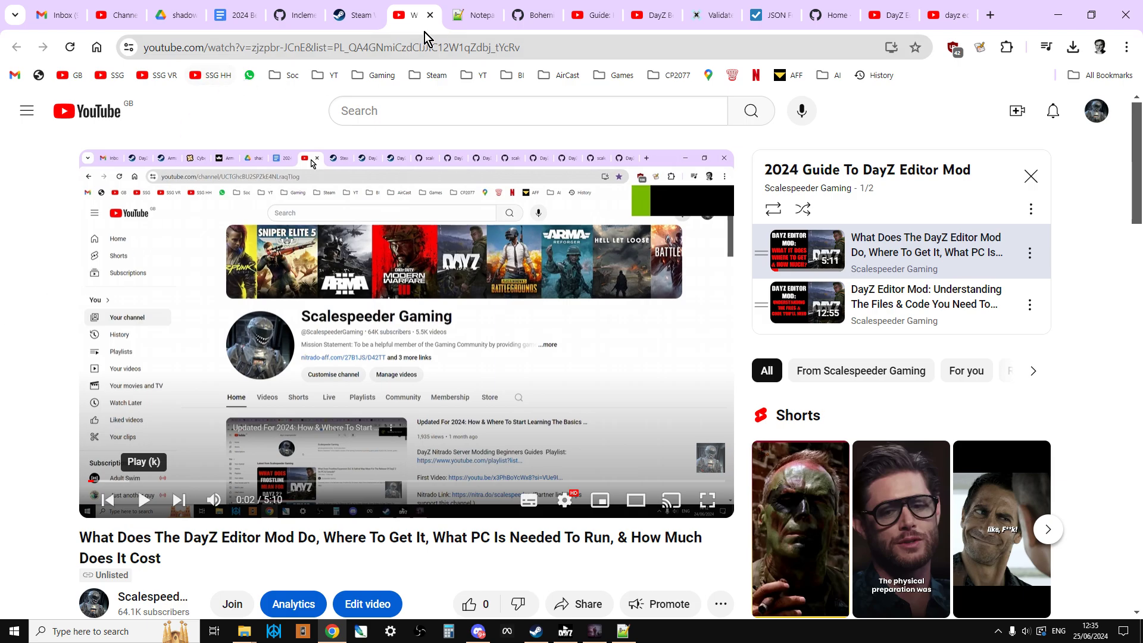
# - In Notepad++, view the NEAF-Training-Area.json and types.xml file tabs
pyautogui.click(474, 15)
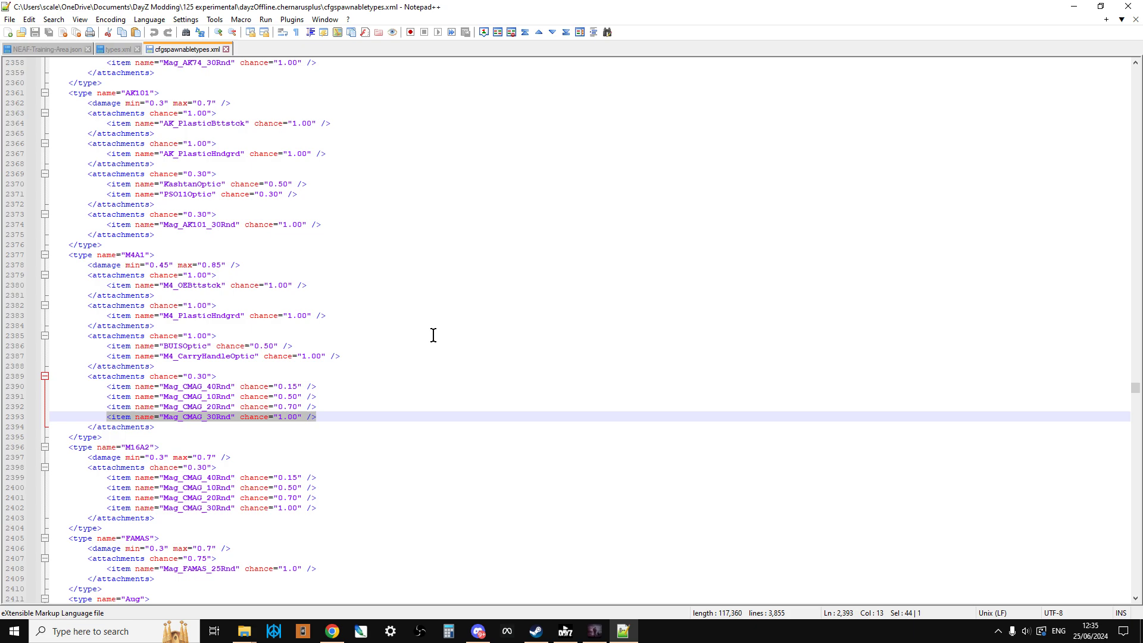
pyautogui.click(43, 48)
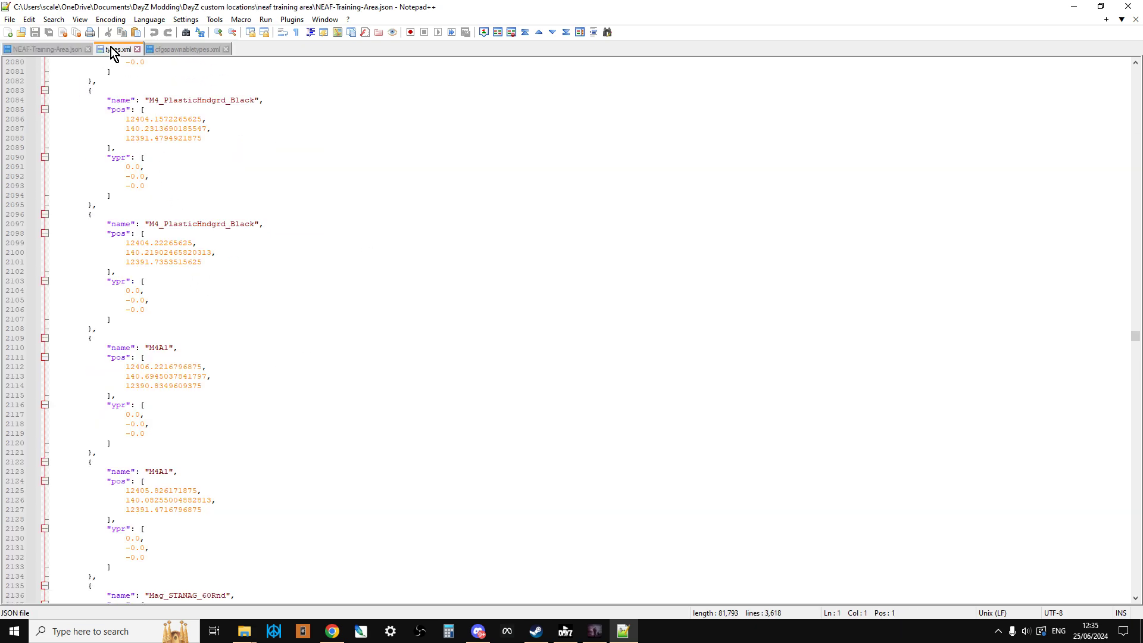
pyautogui.click(183, 48)
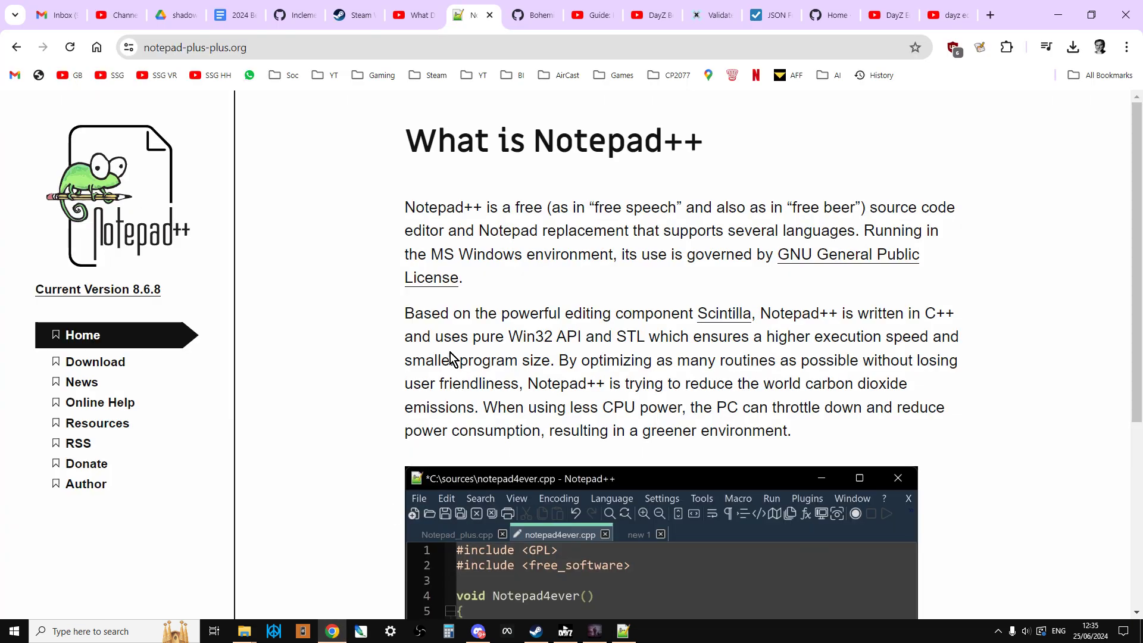
# - Browse the BohemiaInteractive DayZ-Central-Economy repository's mission folder listing on GitHub
pyautogui.click(532, 15)
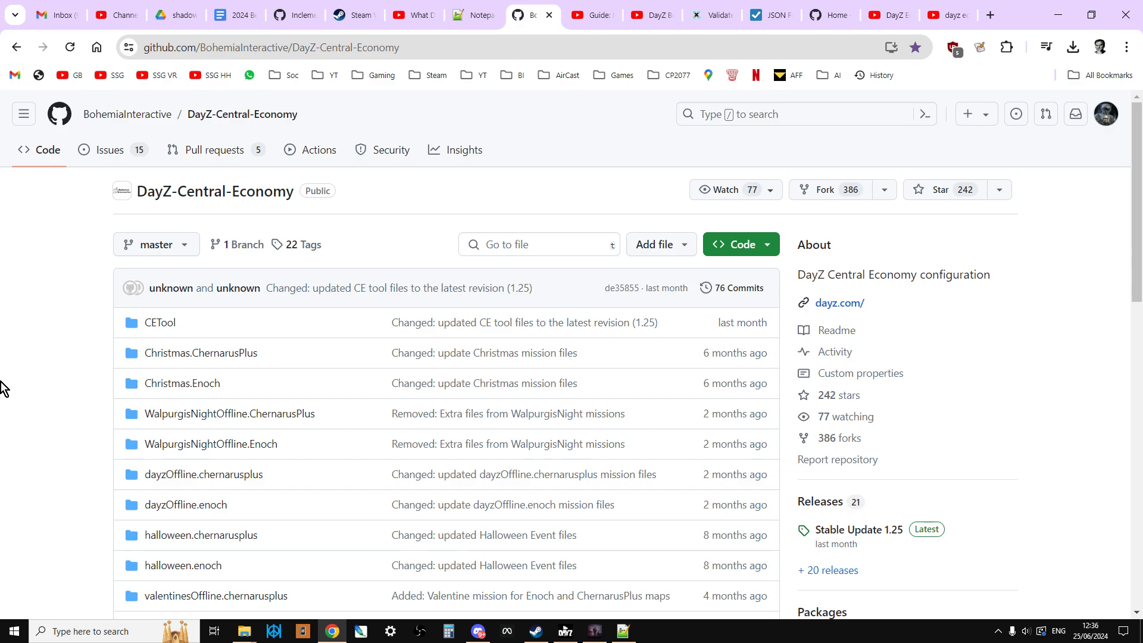
pyautogui.click(741, 244)
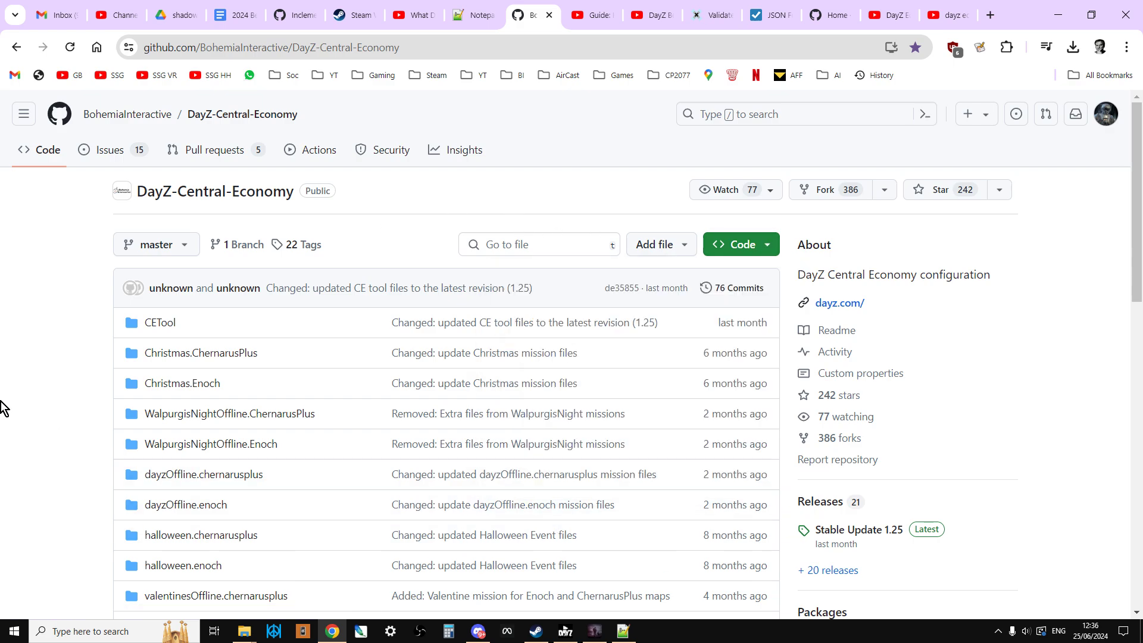
pyautogui.scroll(-3)
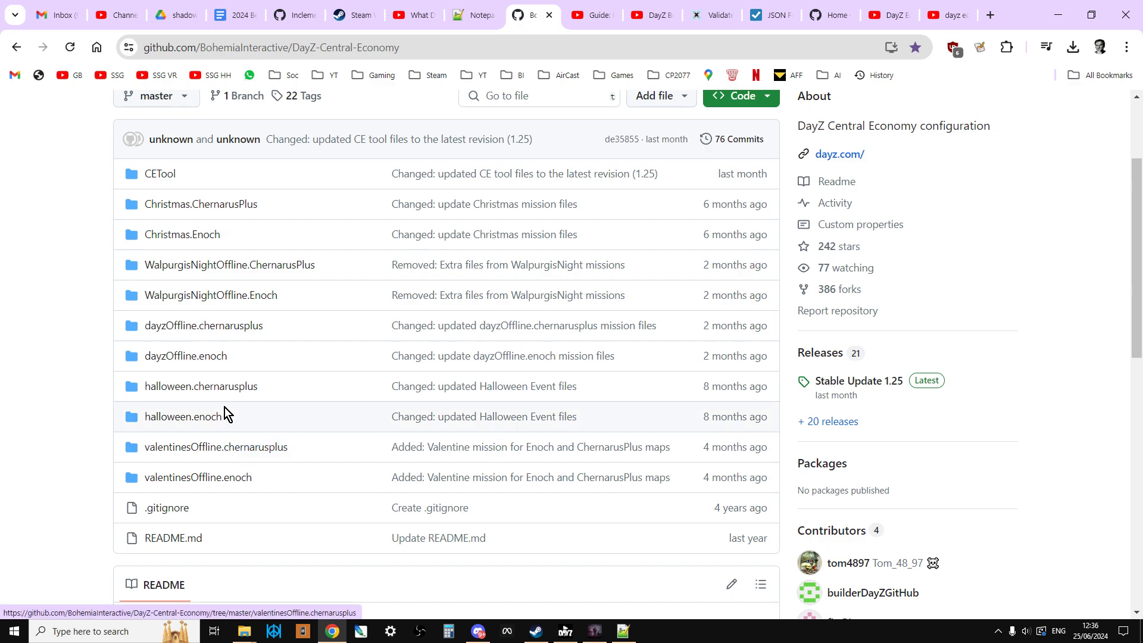
pyautogui.moveTo(186, 356)
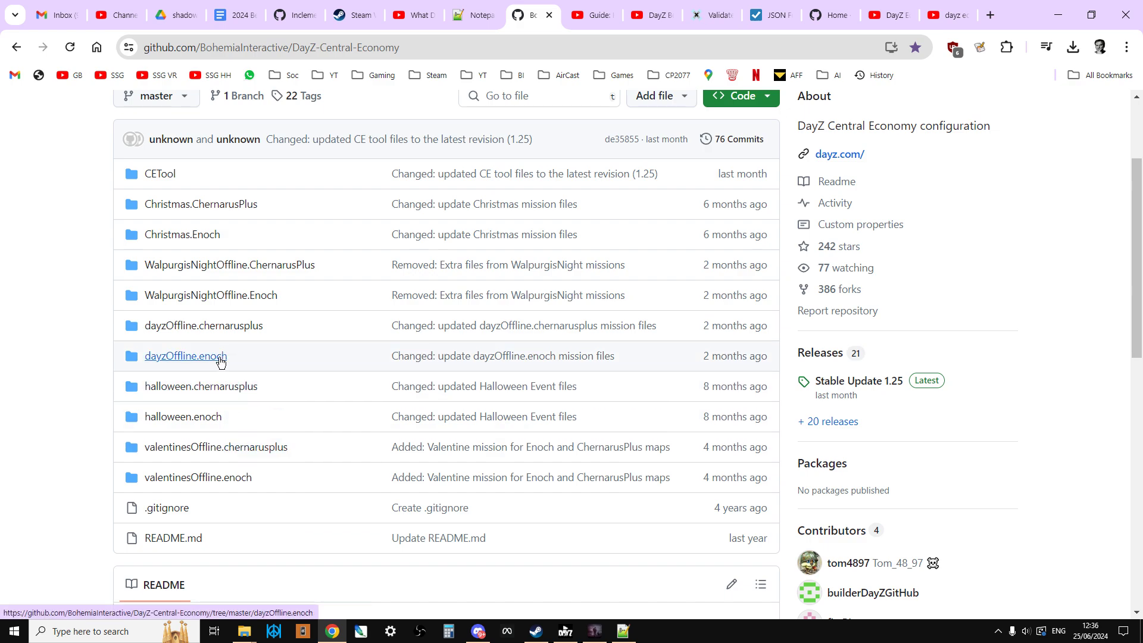
pyautogui.moveTo(204, 325)
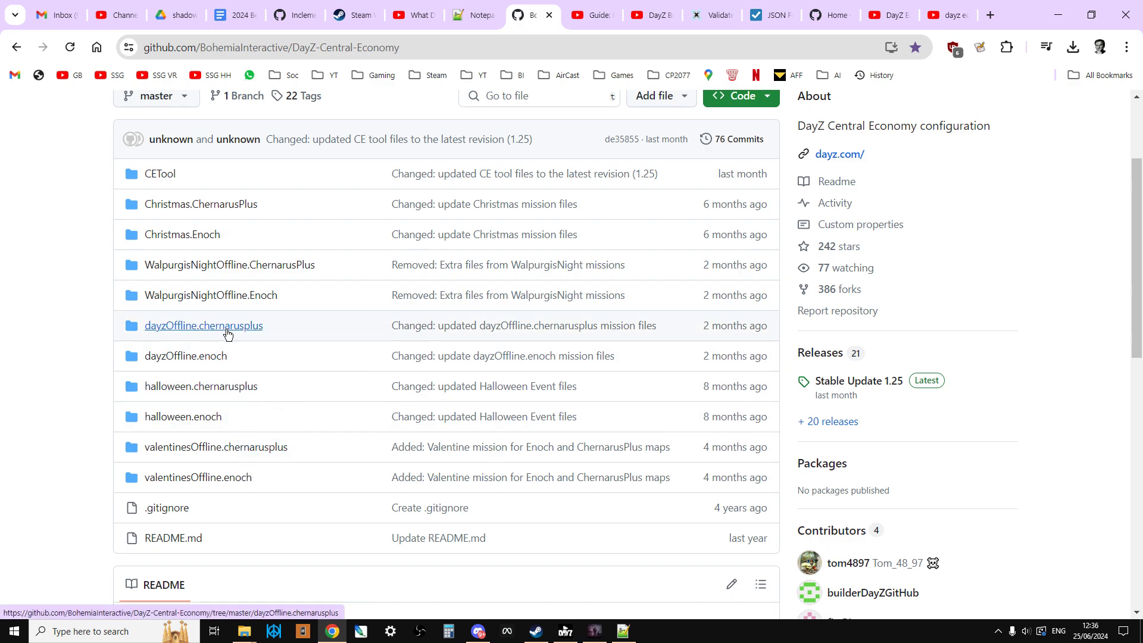
pyautogui.moveTo(230, 341)
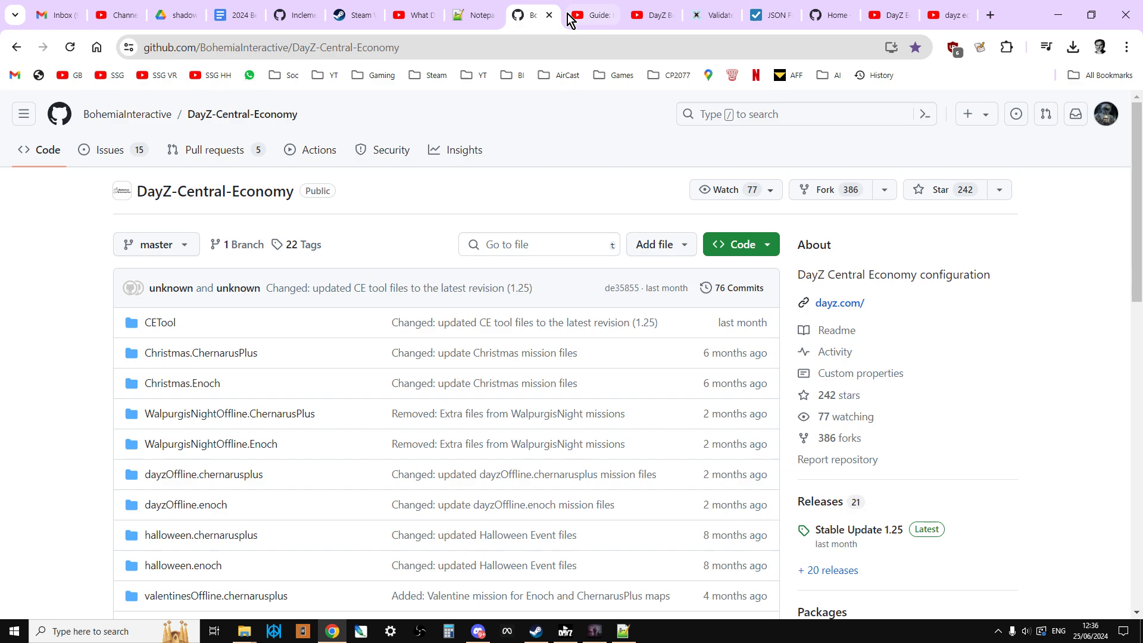
# - Show Scalespeeder's local DayZ server install guide video on YouTube
pyautogui.click(590, 14)
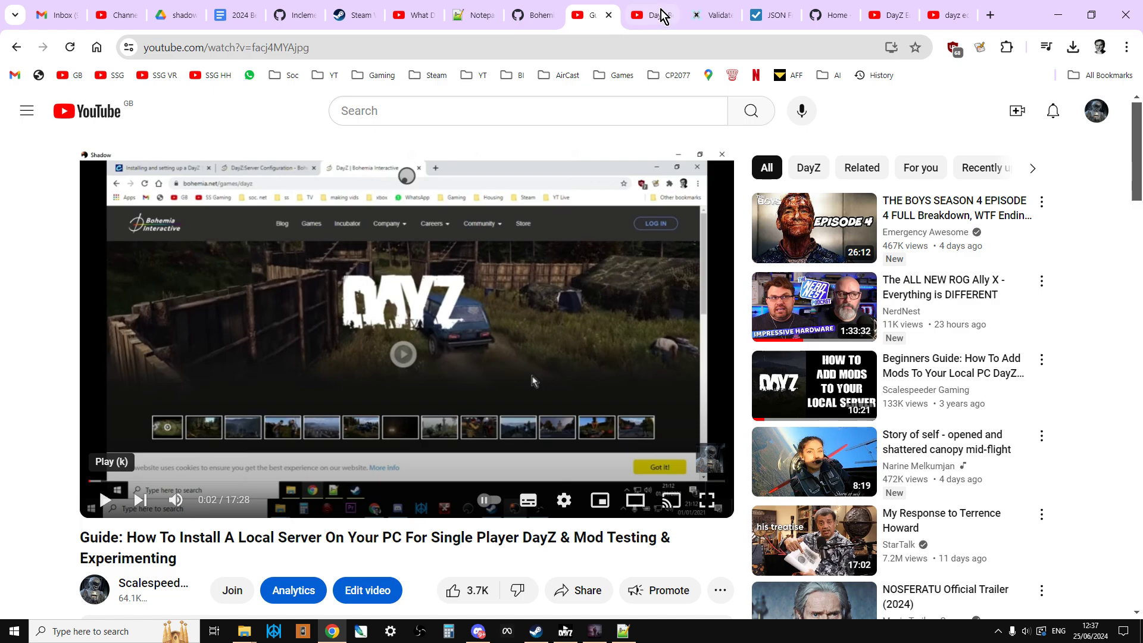
# - Watch Scalespeeder's V++ Admin Tools guide, then show the xmlvalidation.com validator
pyautogui.click(649, 14)
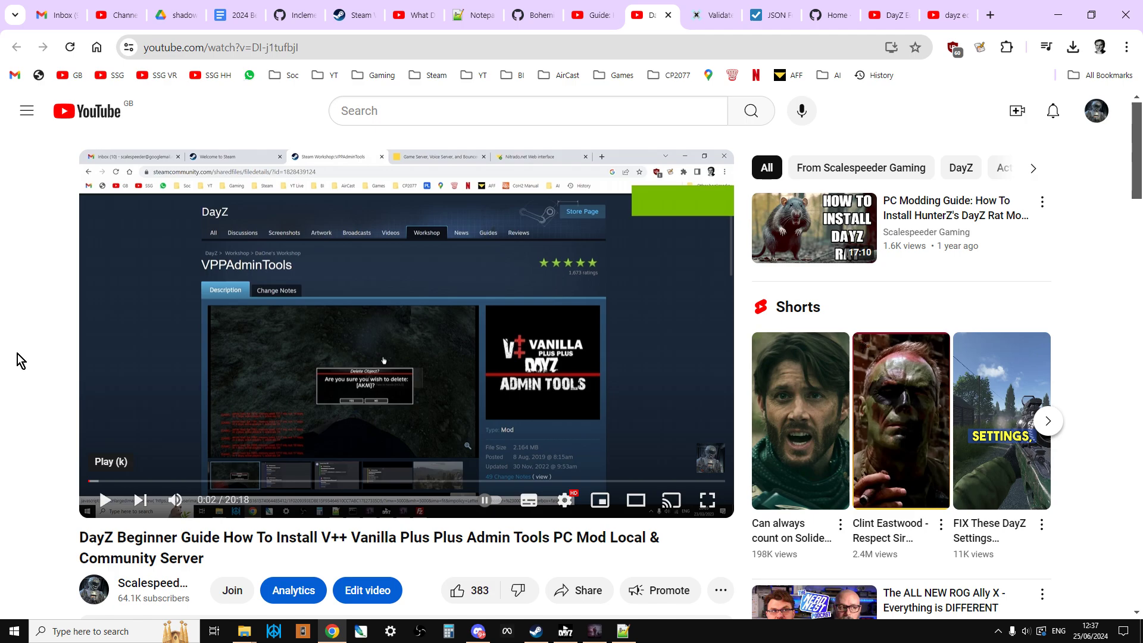
pyautogui.click(711, 14)
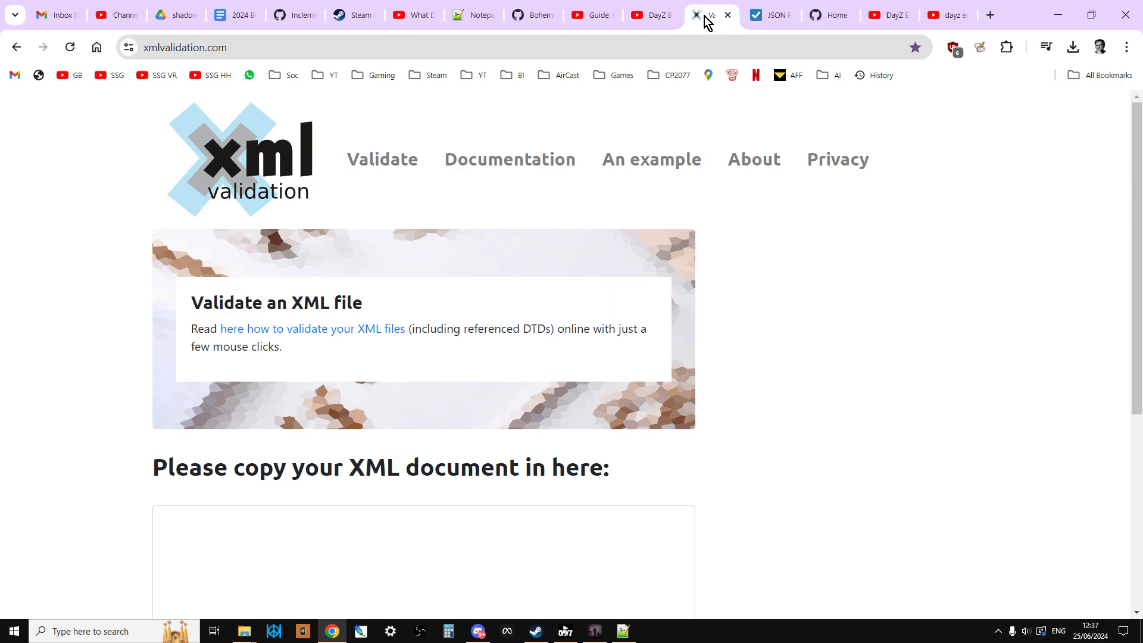
# - Show the JSON Formatter & Validator site at jsonformatter.curiousconcept.com
pyautogui.click(767, 15)
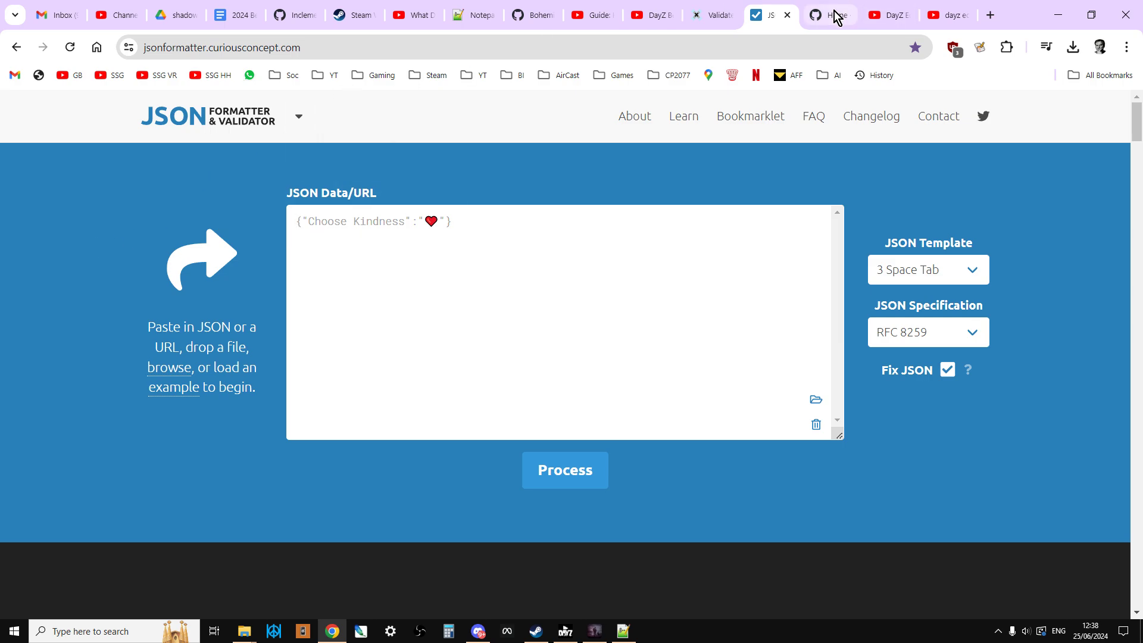
# - Scroll the DayZ-Editor GitHub wiki, then show InclementDab's Release Stream video
pyautogui.click(824, 15)
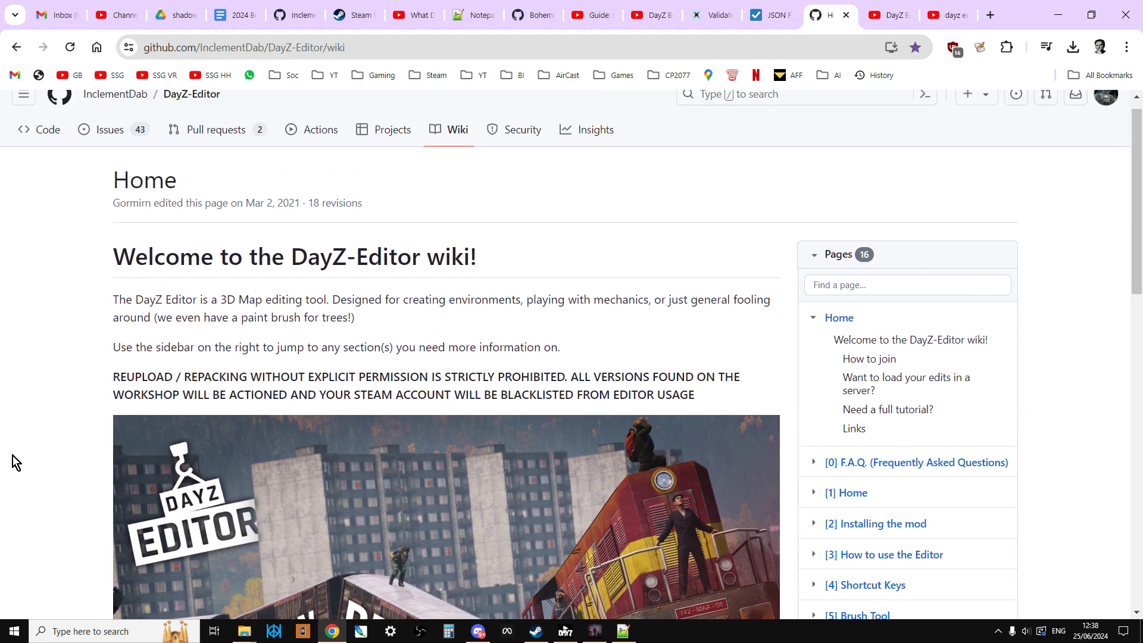
pyautogui.scroll(-3)
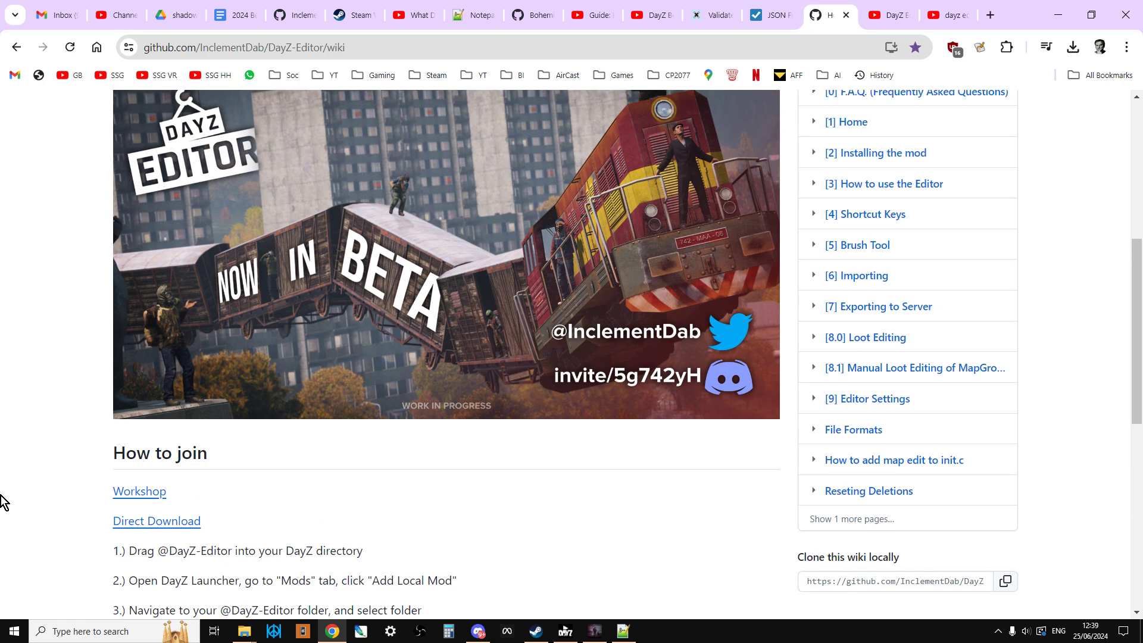
pyautogui.click(882, 14)
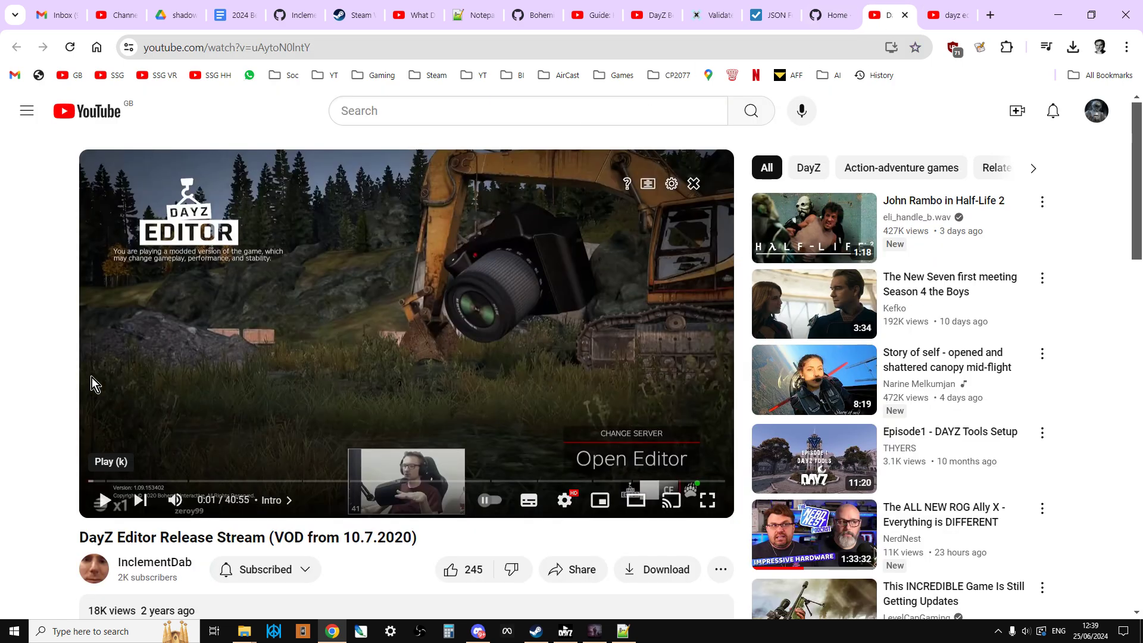
pyautogui.scroll(-3)
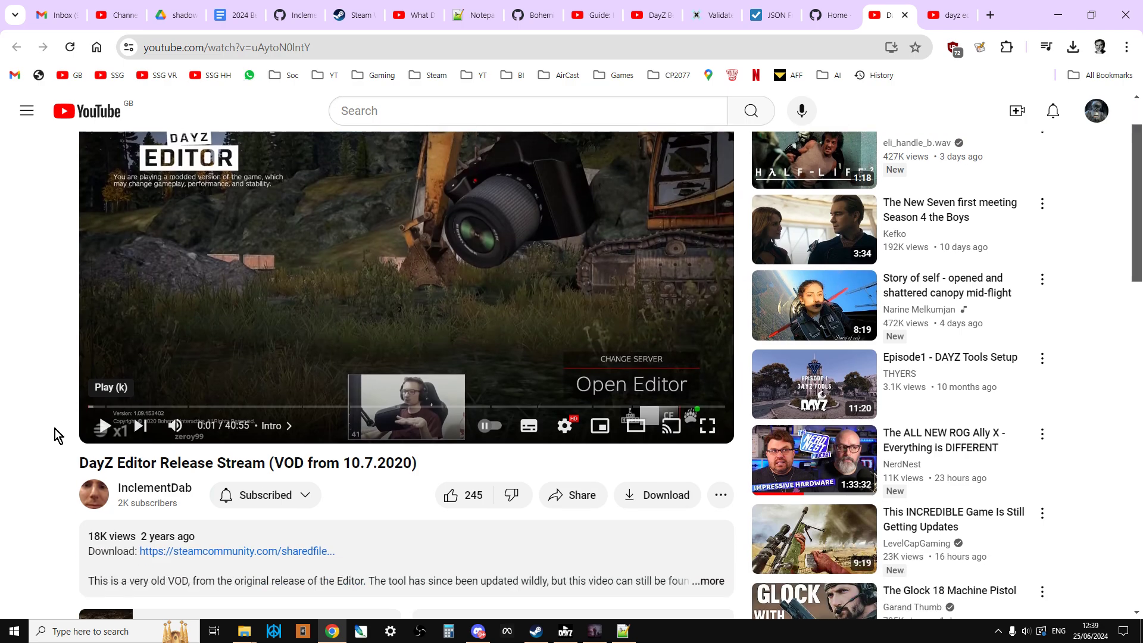
pyautogui.moveTo(3, 458)
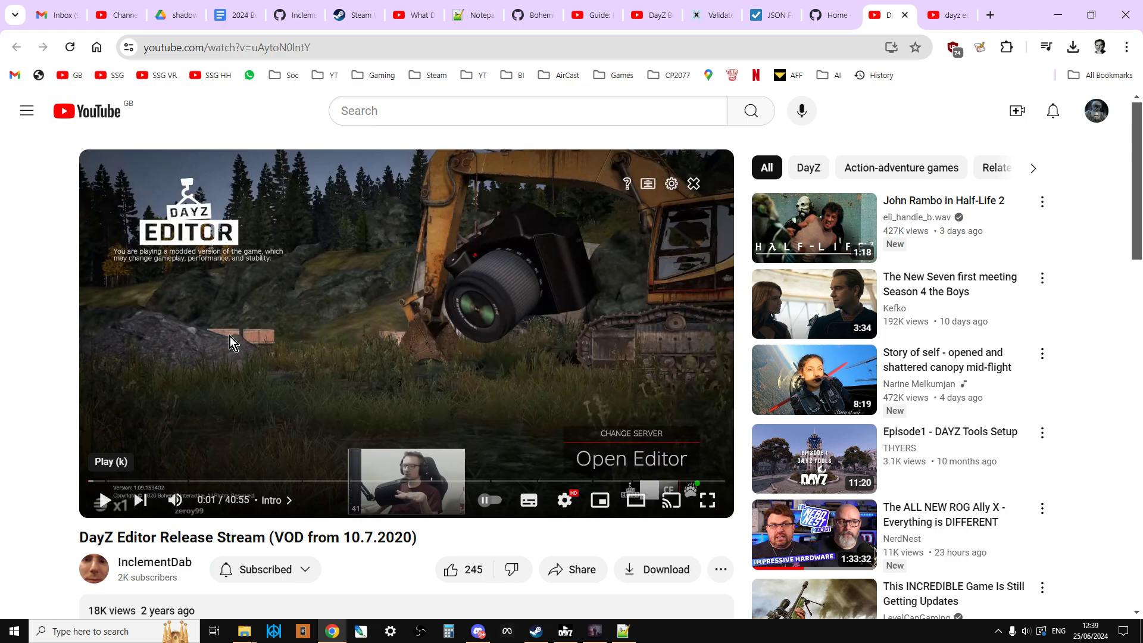
pyautogui.moveTo(466, 420)
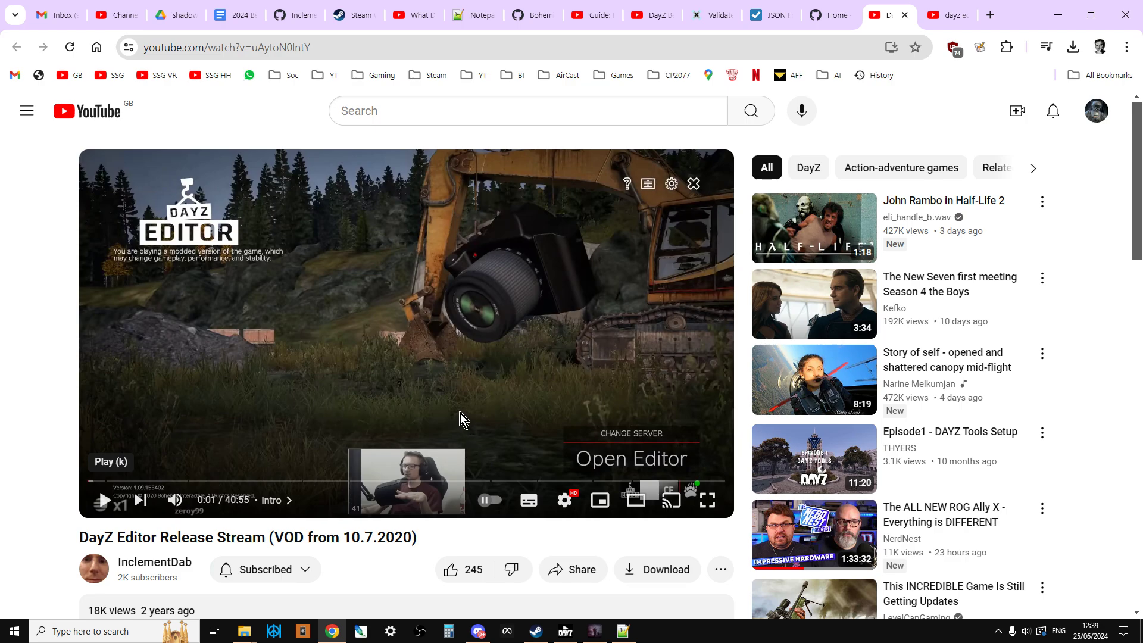
pyautogui.moveTo(463, 428)
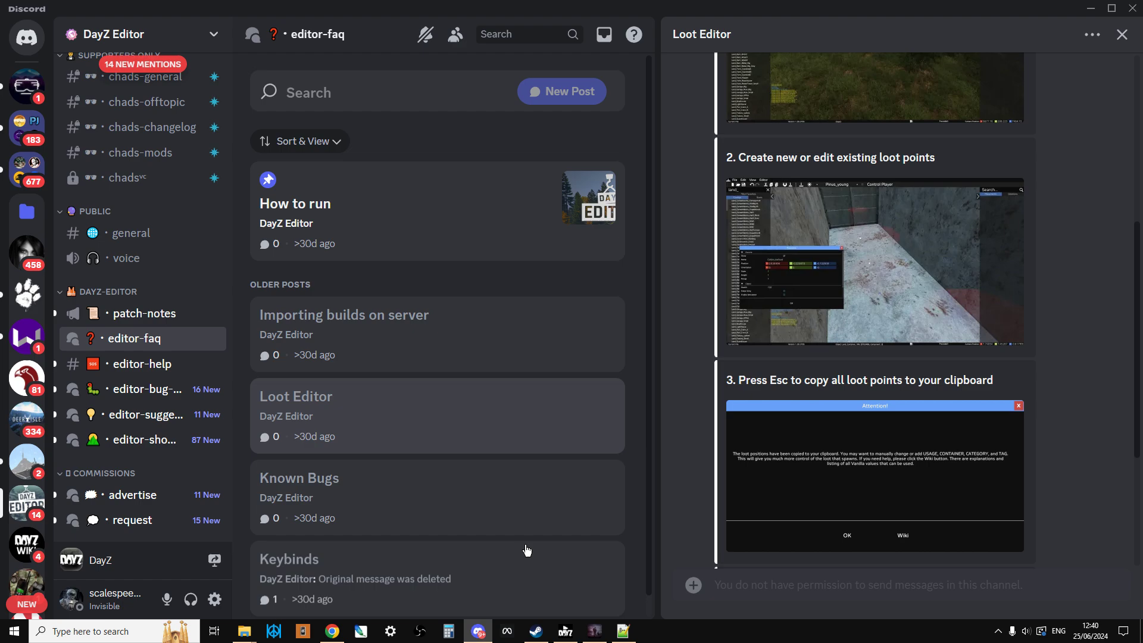
pyautogui.moveTo(562, 444)
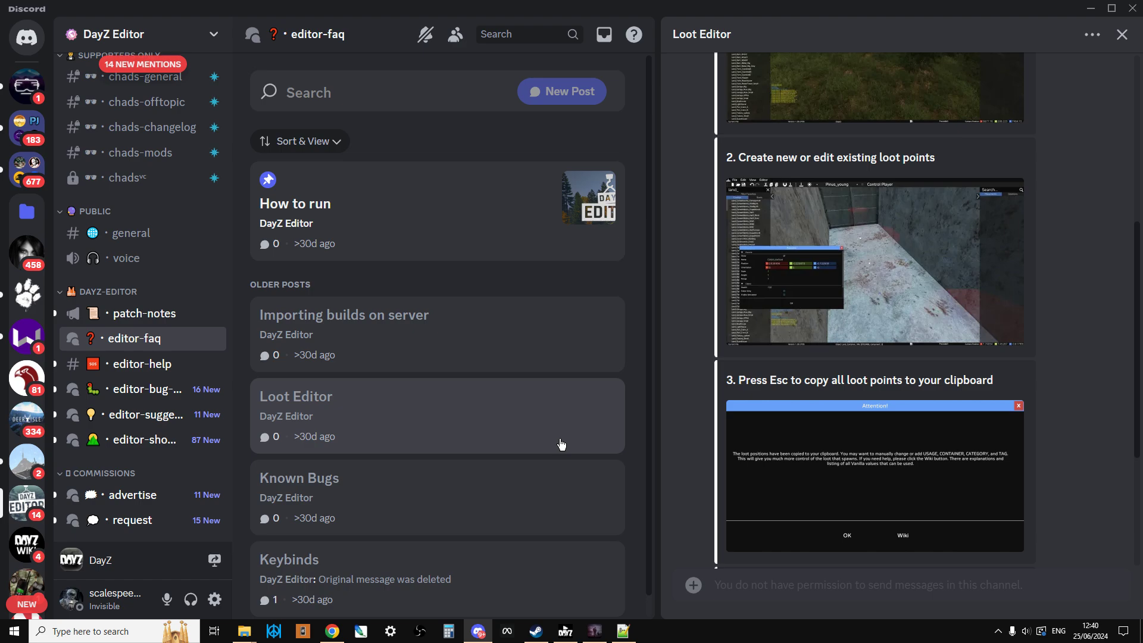
pyautogui.moveTo(447, 440)
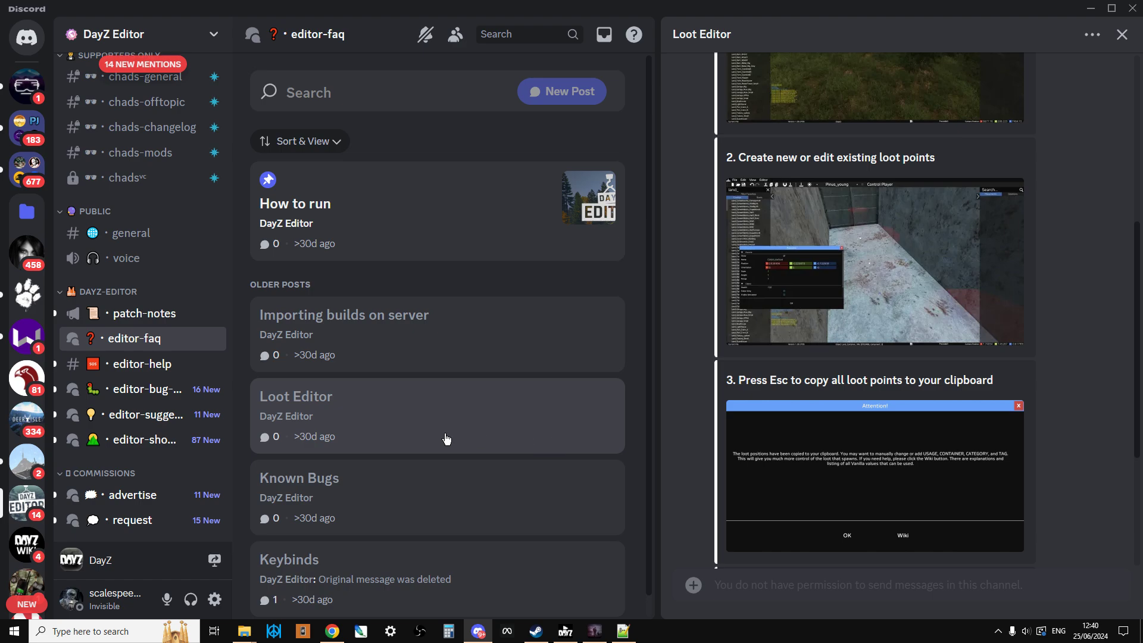
pyautogui.moveTo(144, 314)
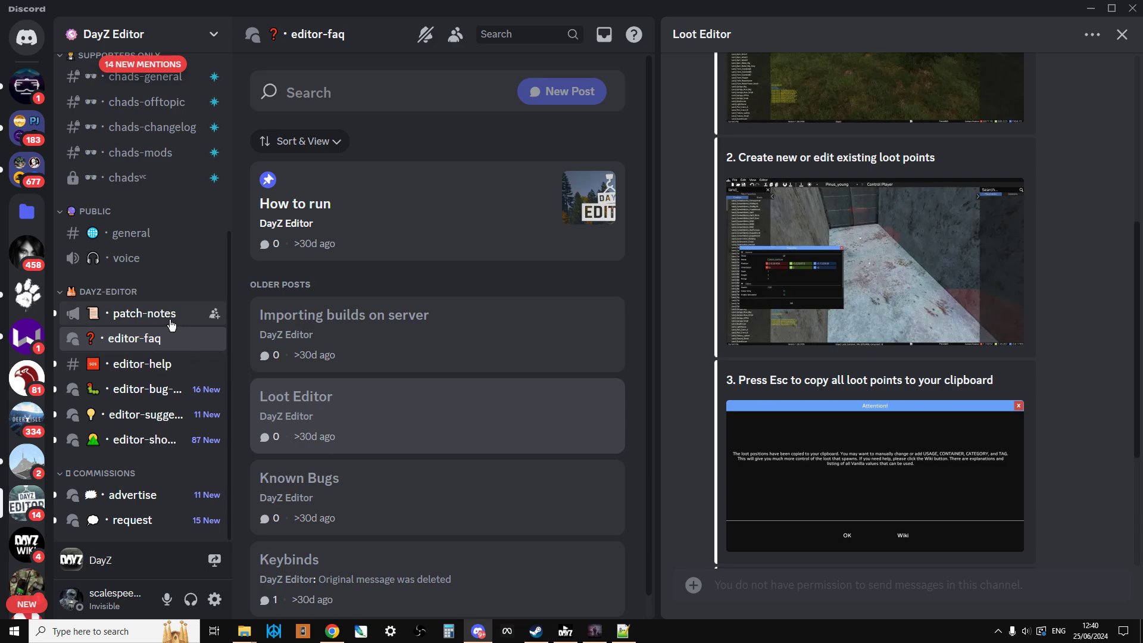
# - Scroll through the patch-notes version posts, then show the editor-help channel
pyautogui.click(143, 314)
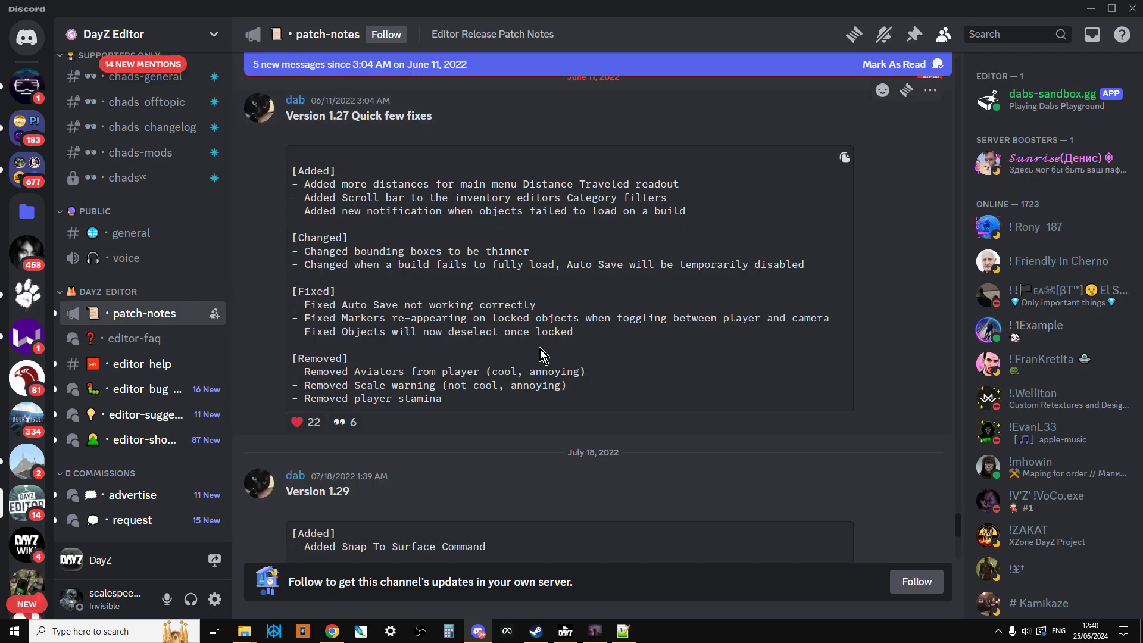
pyautogui.scroll(-3)
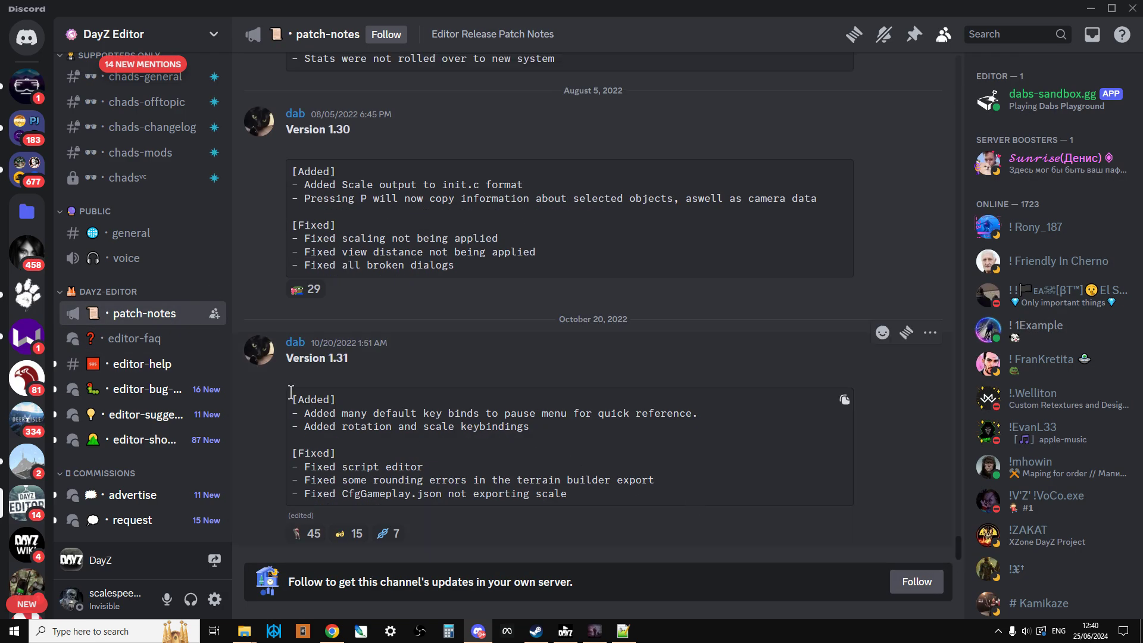
pyautogui.moveTo(486, 426)
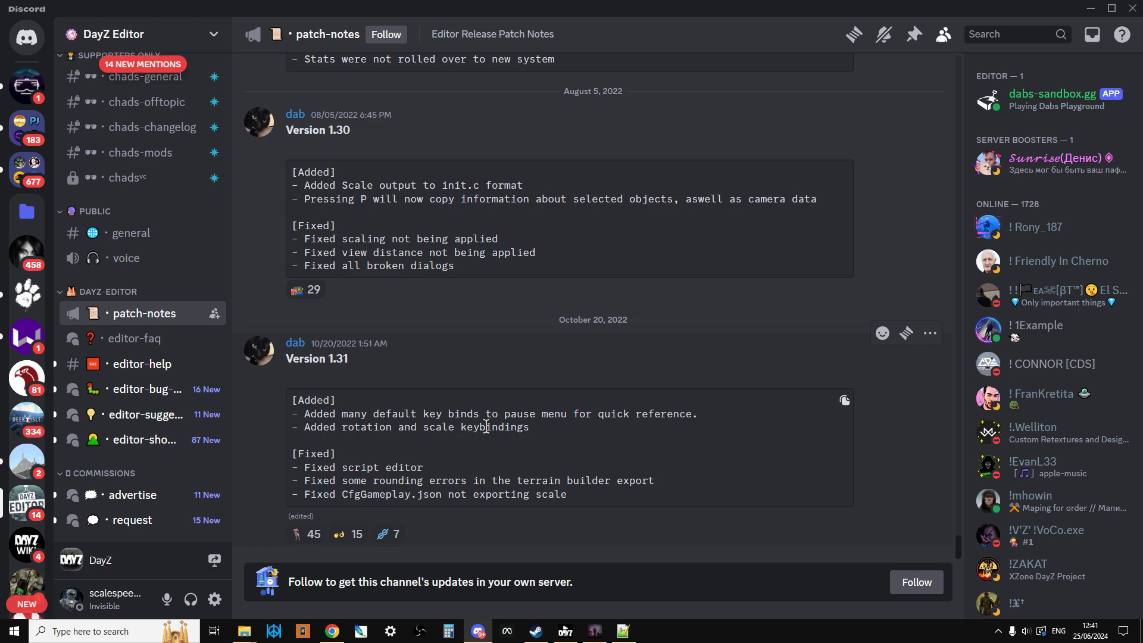
pyautogui.moveTo(142, 363)
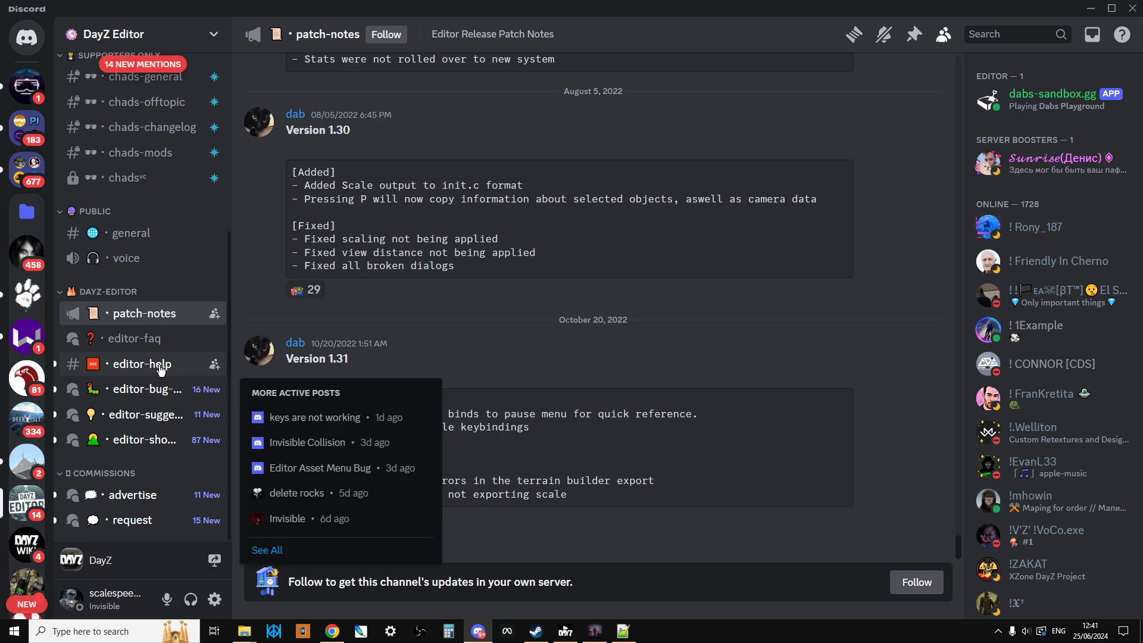
pyautogui.click(140, 364)
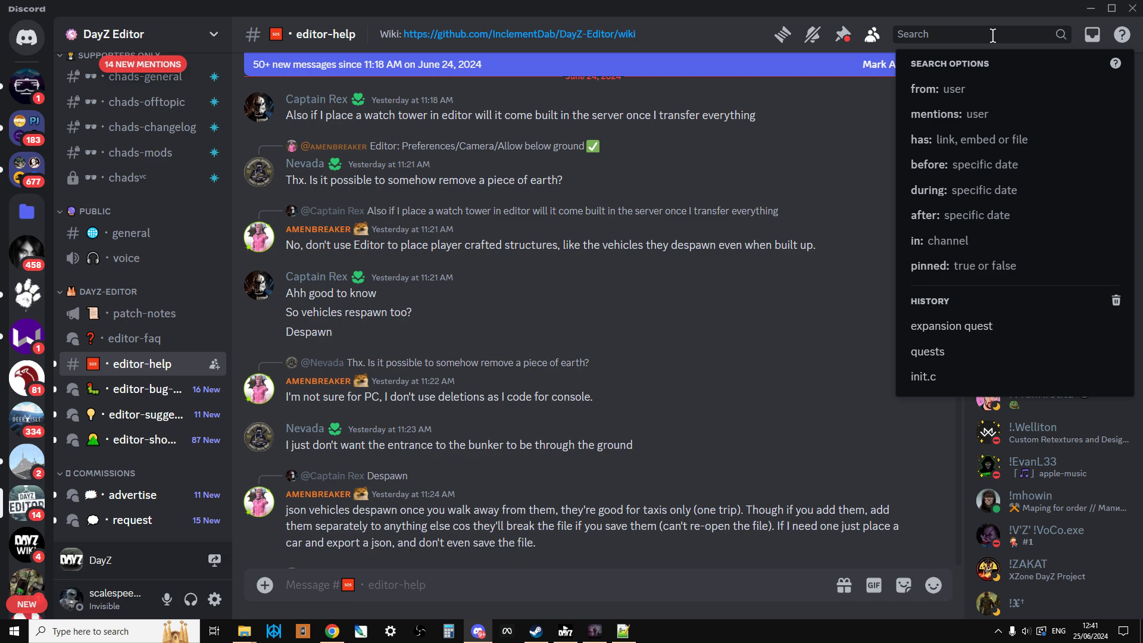
pyautogui.moveTo(884, 298)
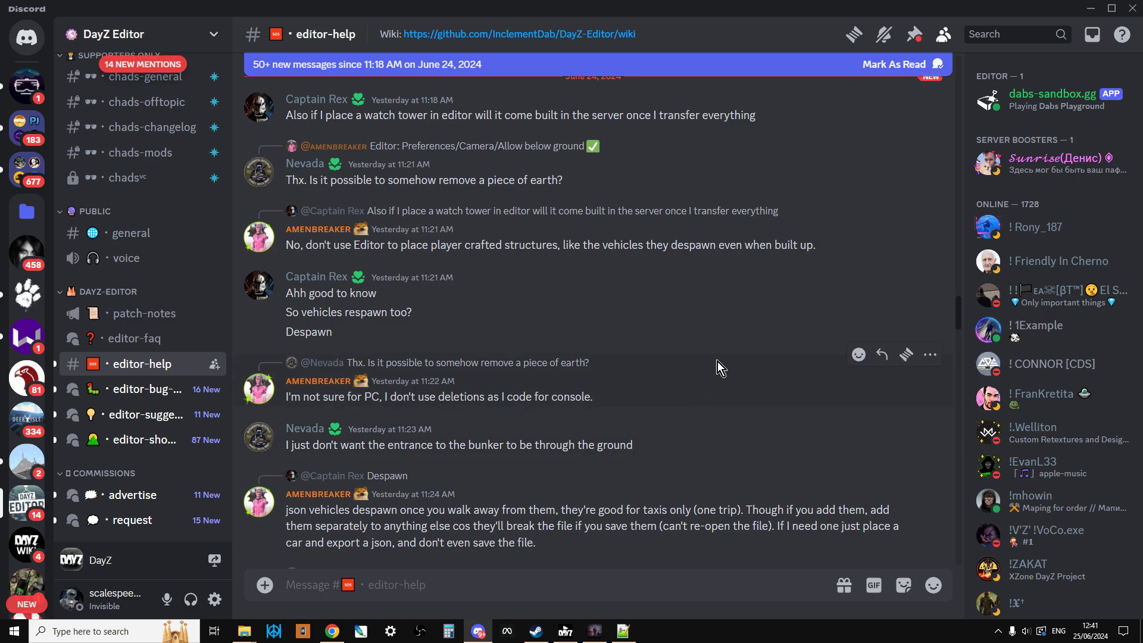
# - Switch to Bhaalshad's Coding server, showing the 1.18 military static objects channel
pyautogui.click(27, 253)
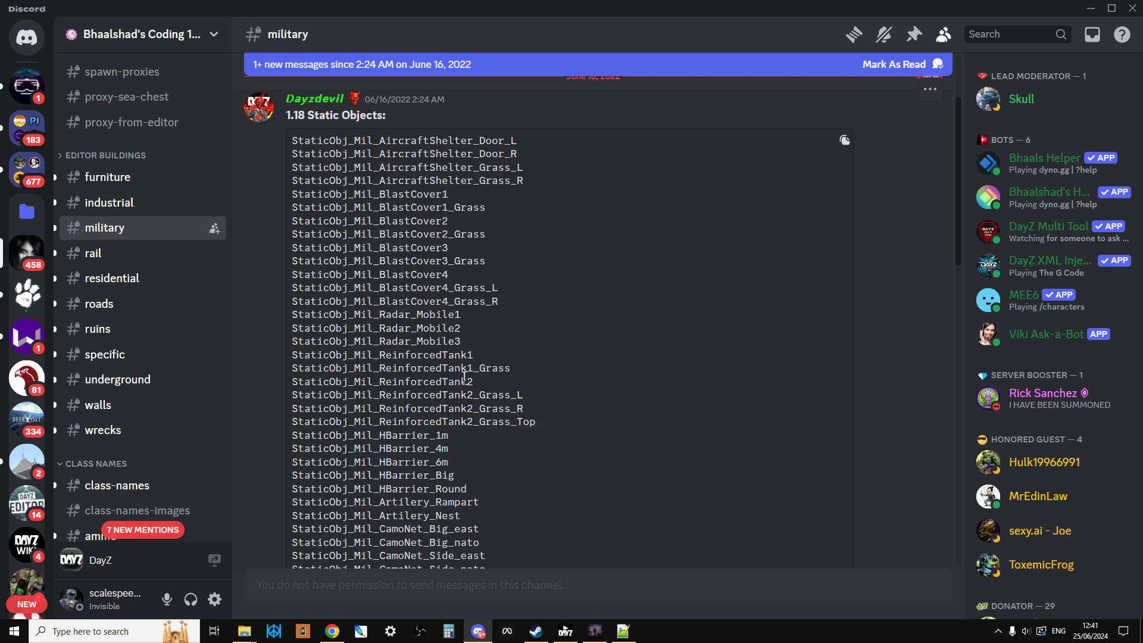
# - Open the rail channel and scroll through the 1.18 wall static object names
pyautogui.click(93, 253)
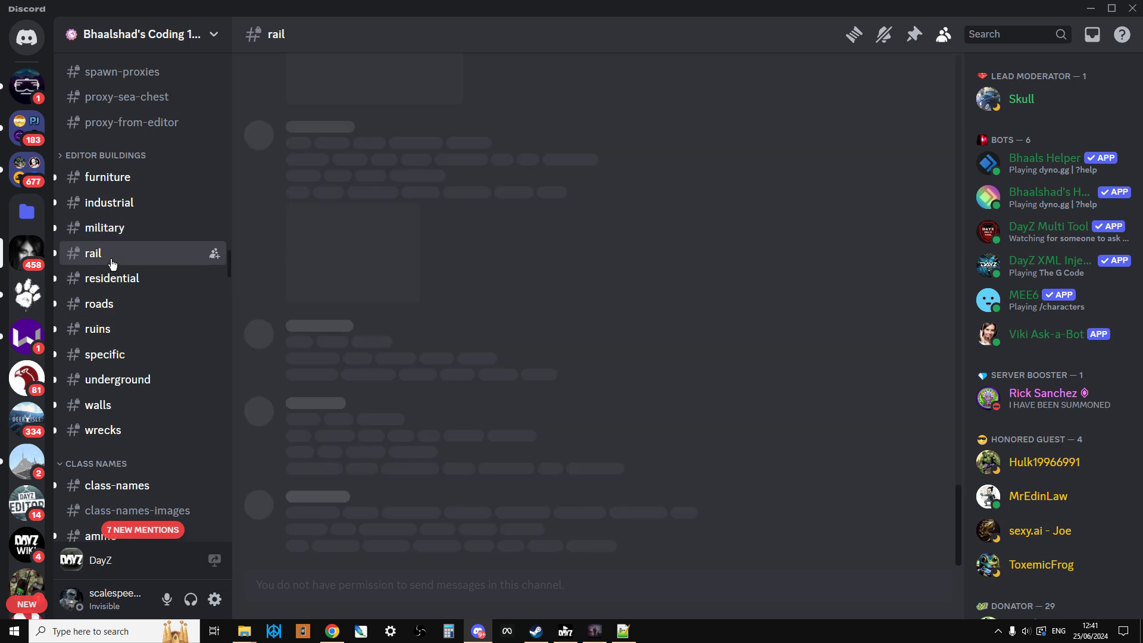
pyautogui.click(92, 253)
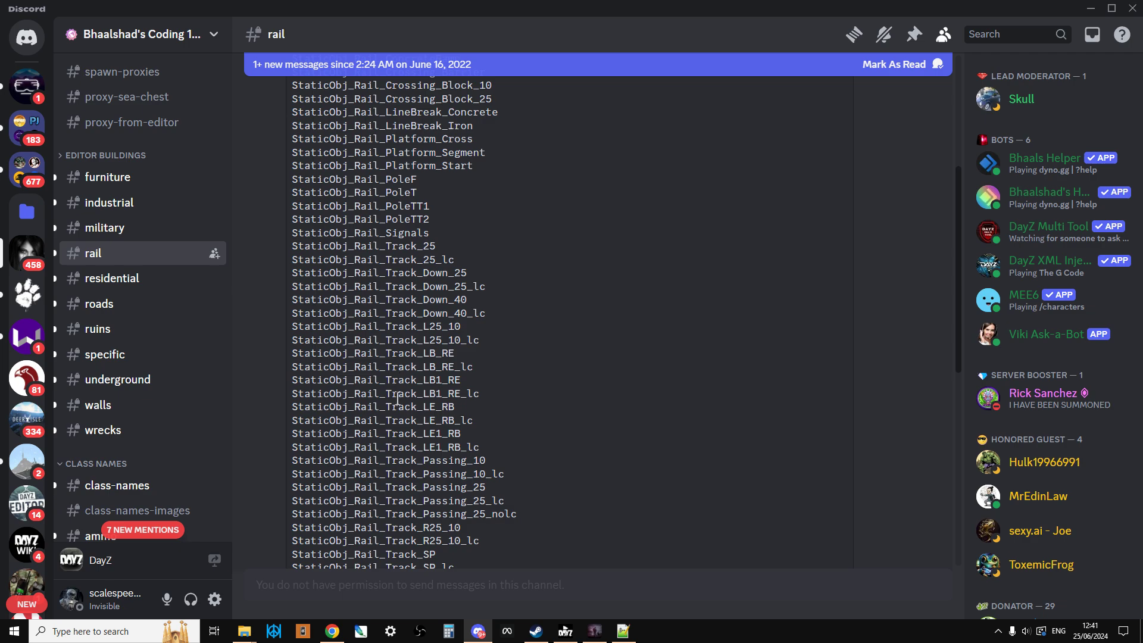
pyautogui.scroll(-3)
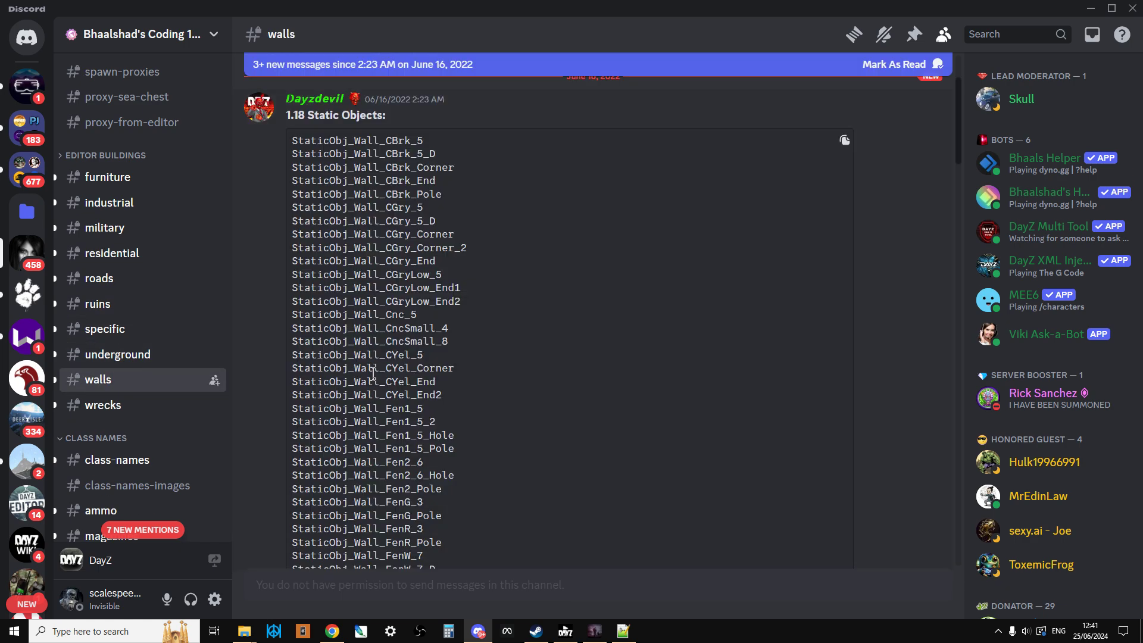
pyautogui.scroll(-3)
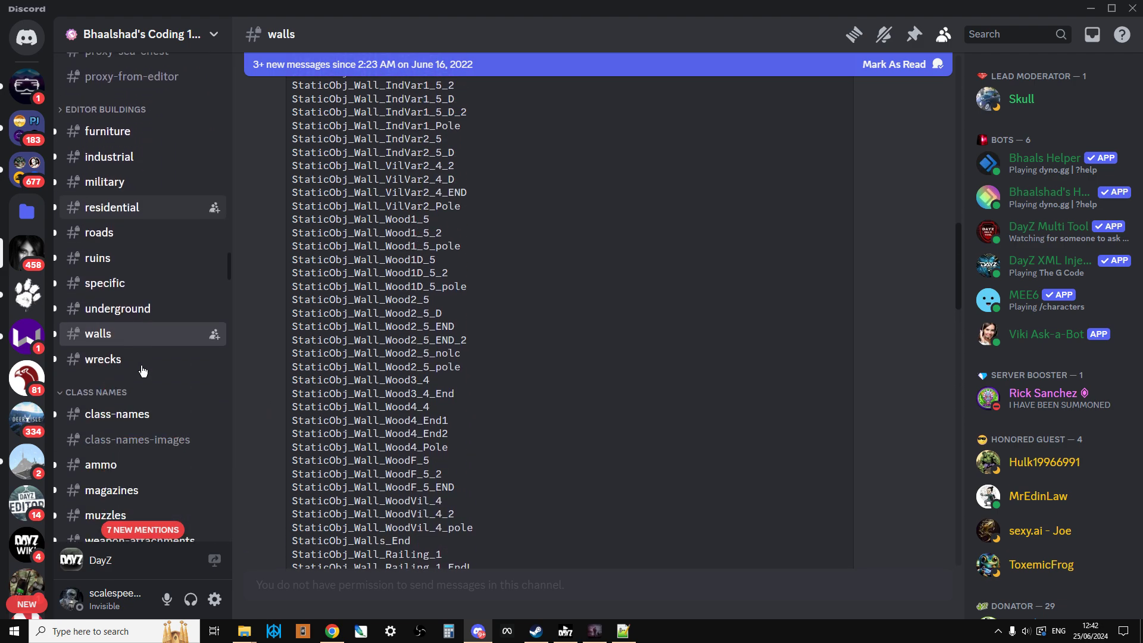
pyautogui.scroll(-3)
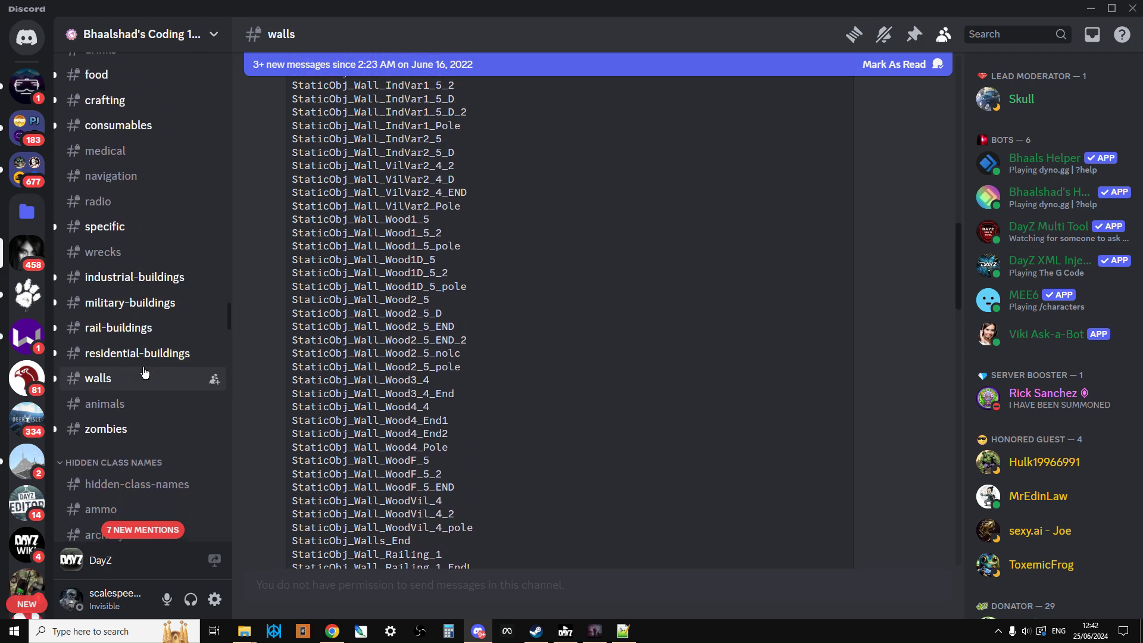
pyautogui.scroll(-3)
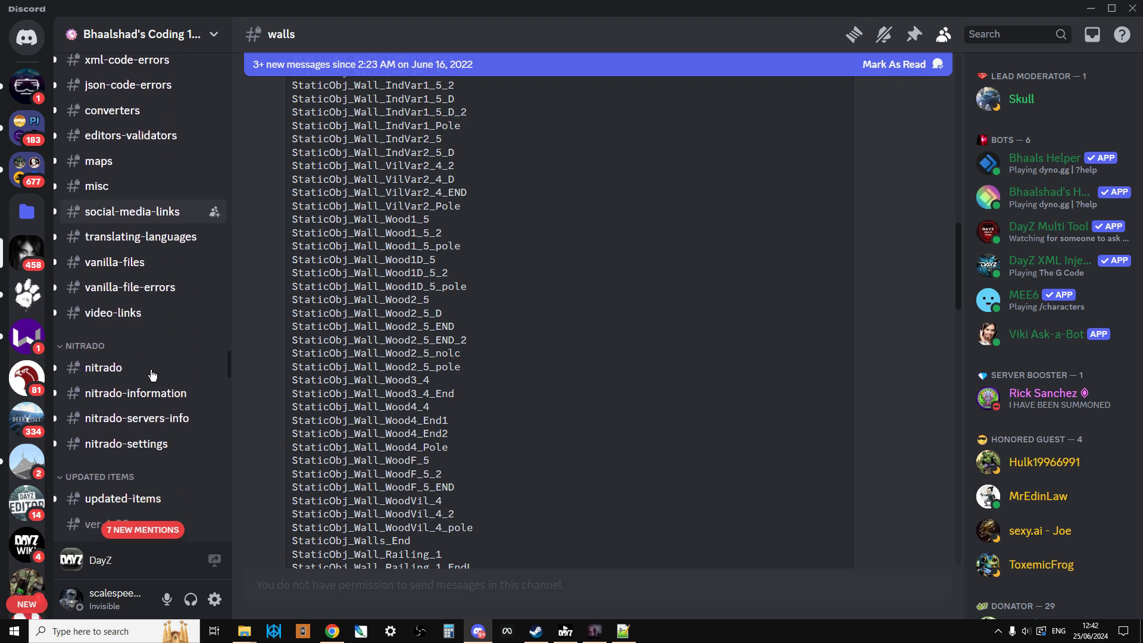
pyautogui.scroll(-3)
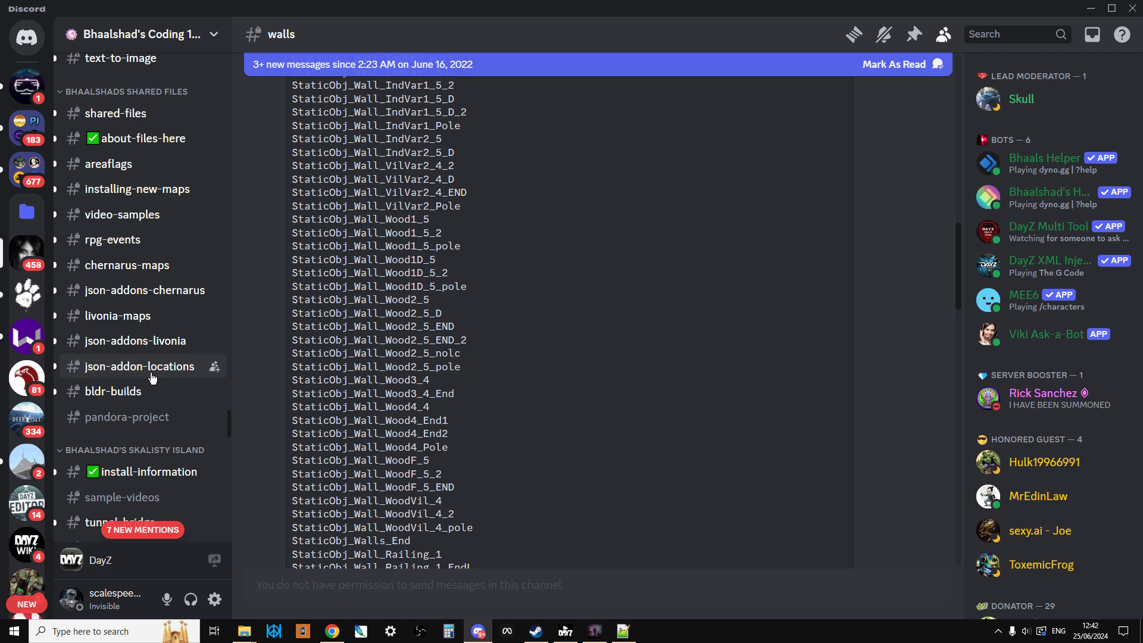
pyautogui.scroll(-3)
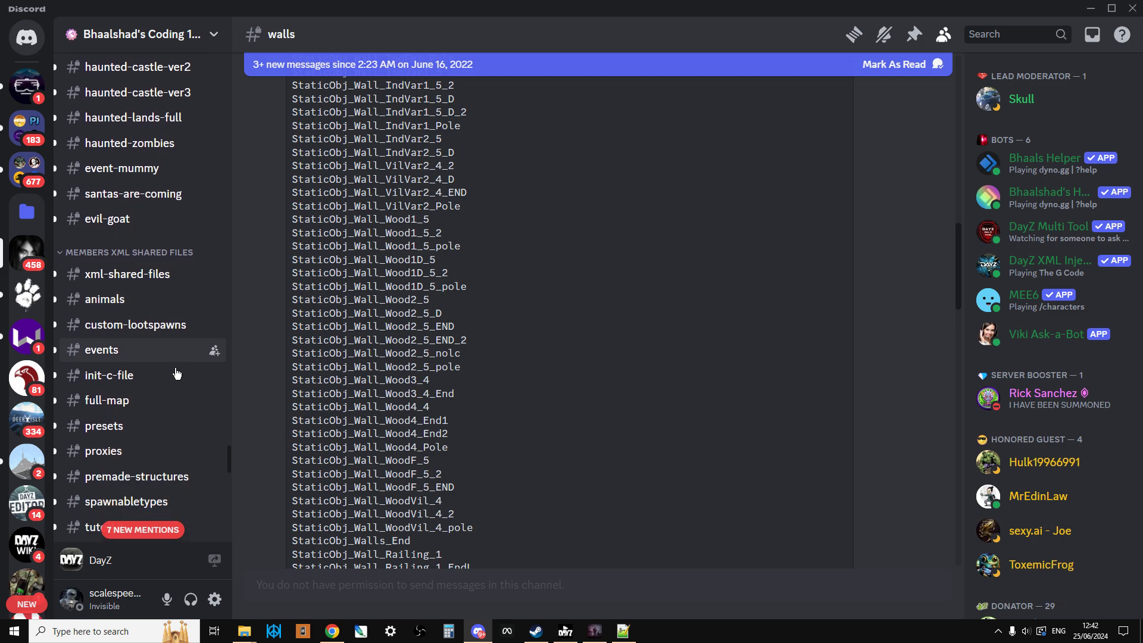
pyautogui.scroll(-3)
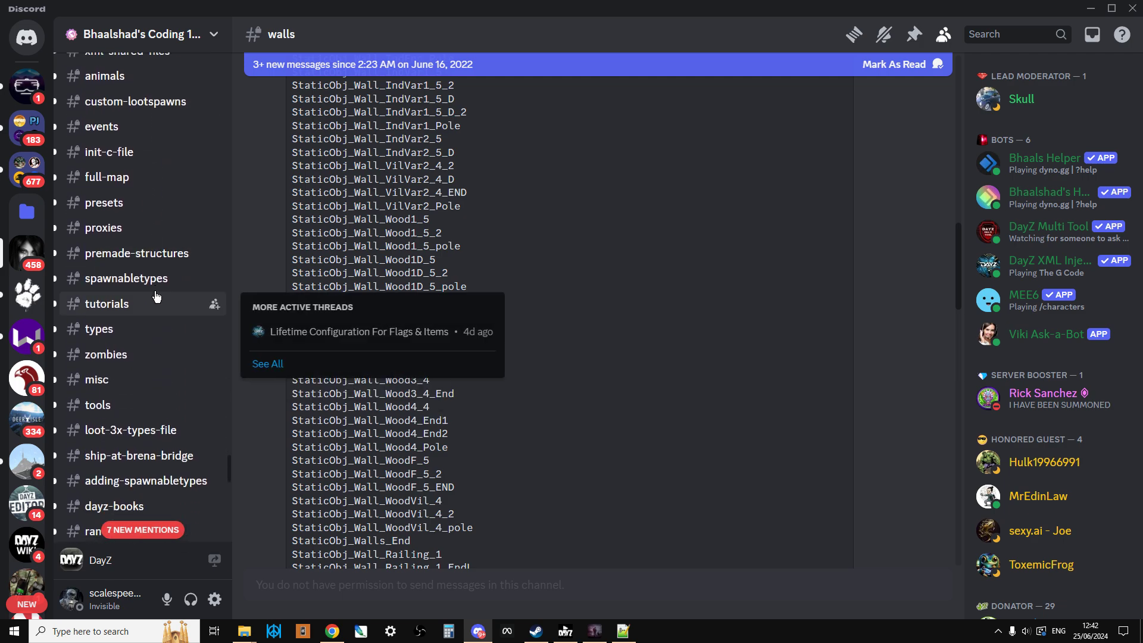
pyautogui.scroll(-3)
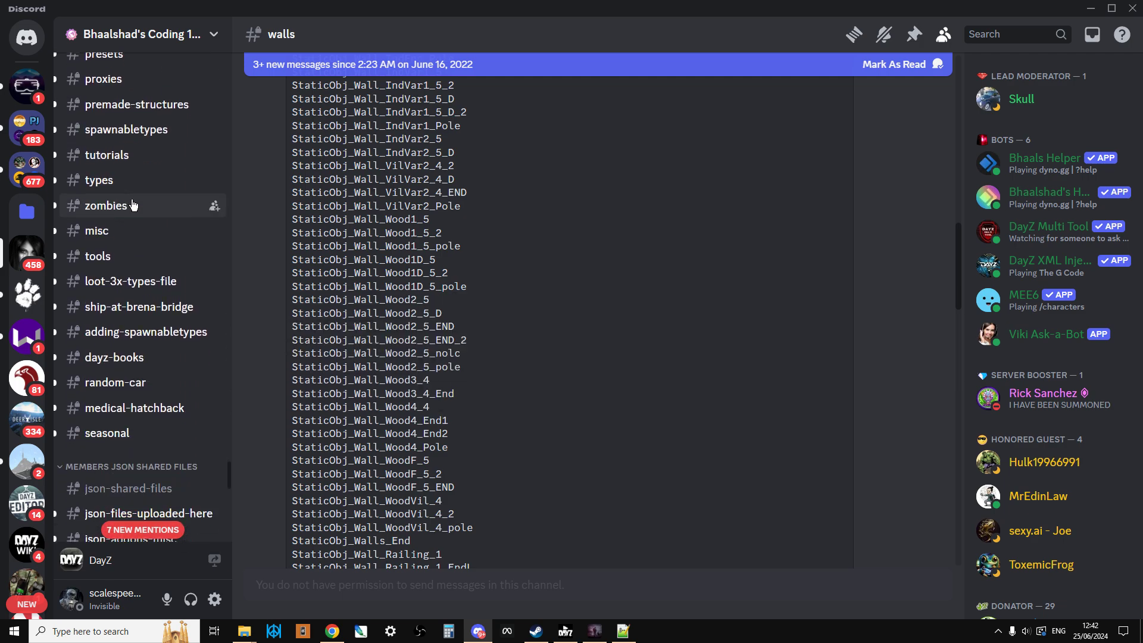
pyautogui.scroll(-3)
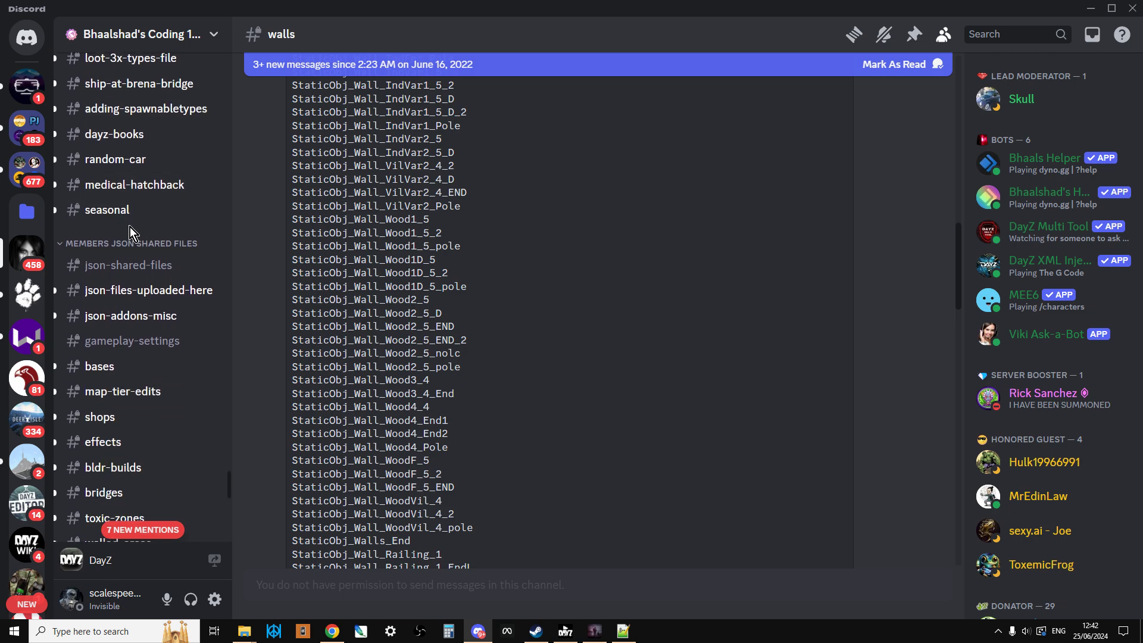
pyautogui.scroll(-3)
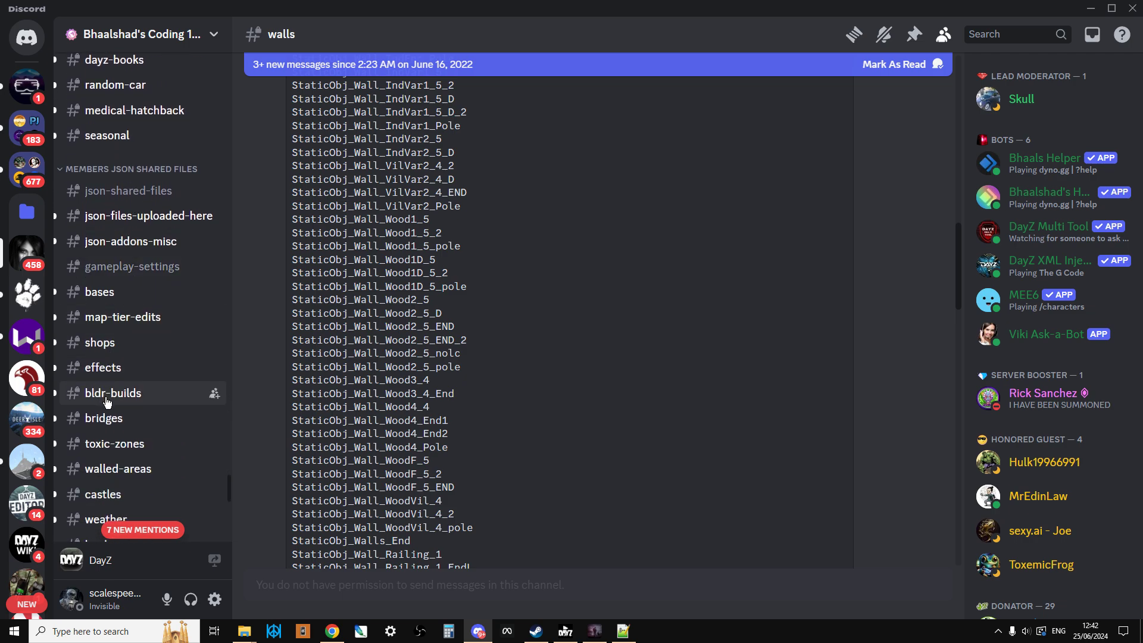
pyautogui.click(103, 418)
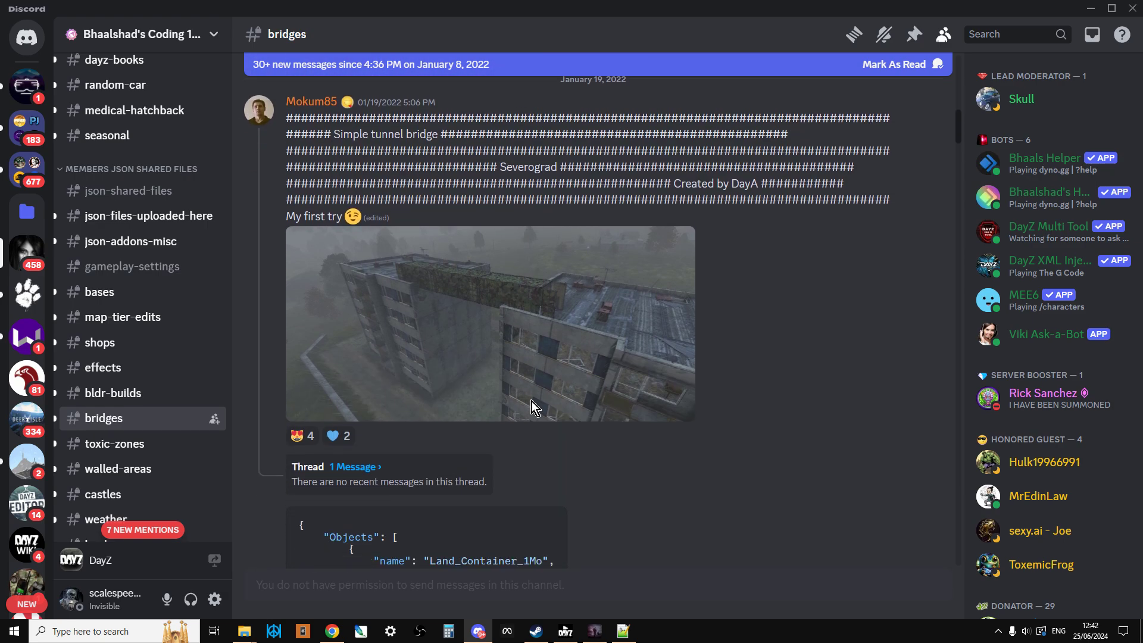
# - Scroll the bridges channel to The Quicken's Mainland to Prison Island Bridge post
pyautogui.scroll(-3)
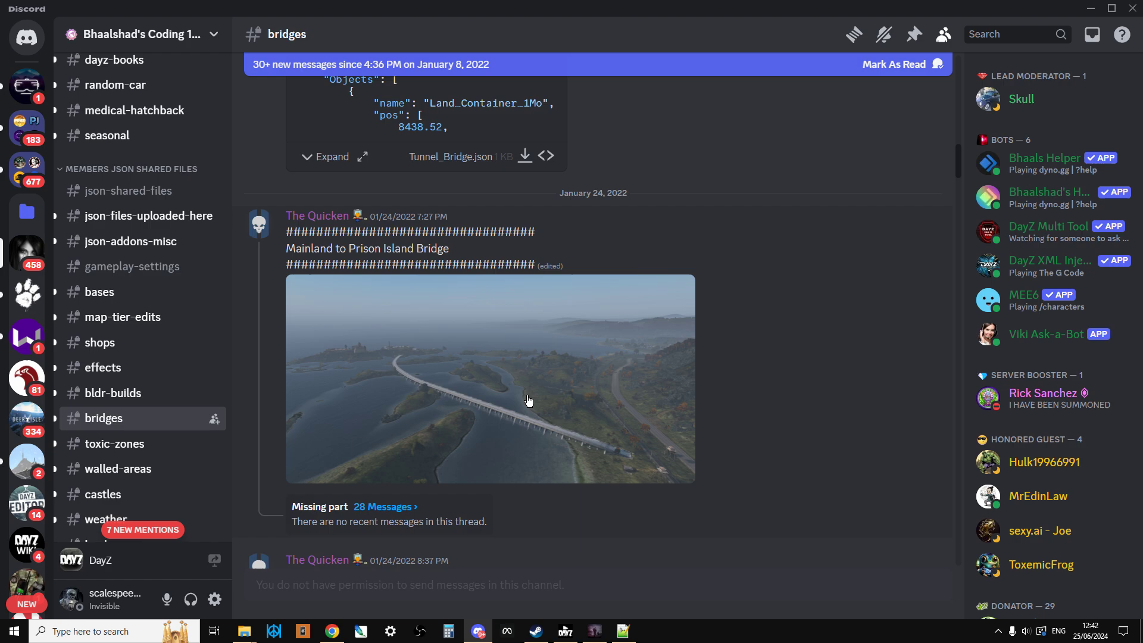
pyautogui.moveTo(471, 428)
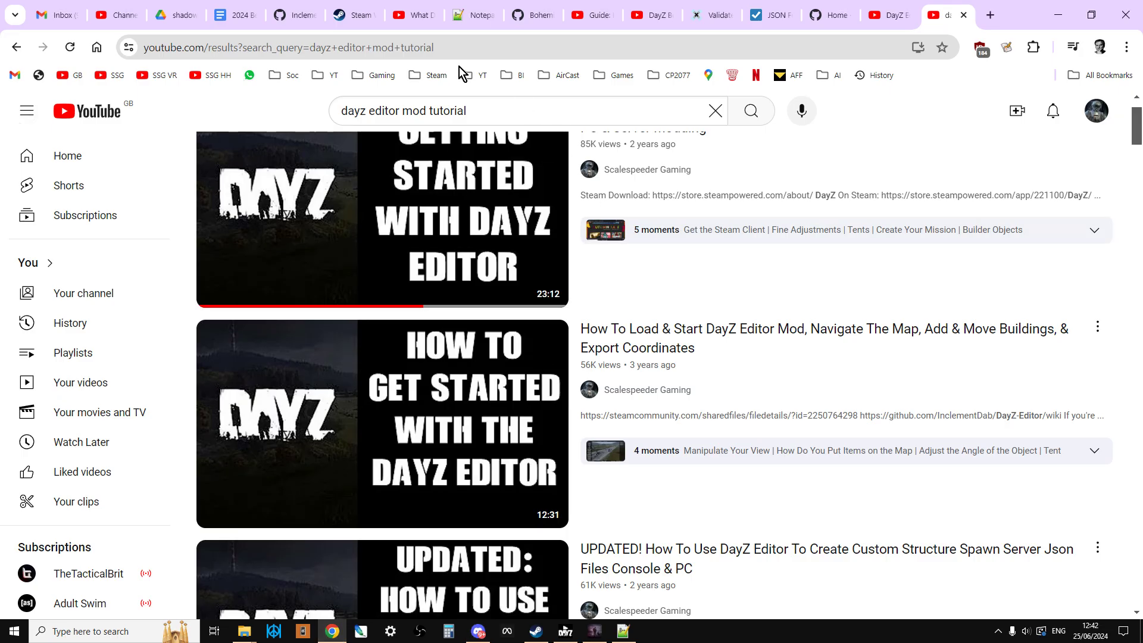
# - Switch to the Steam Community tab and scroll down the DayZ-Editor Workshop page
pyautogui.click(354, 14)
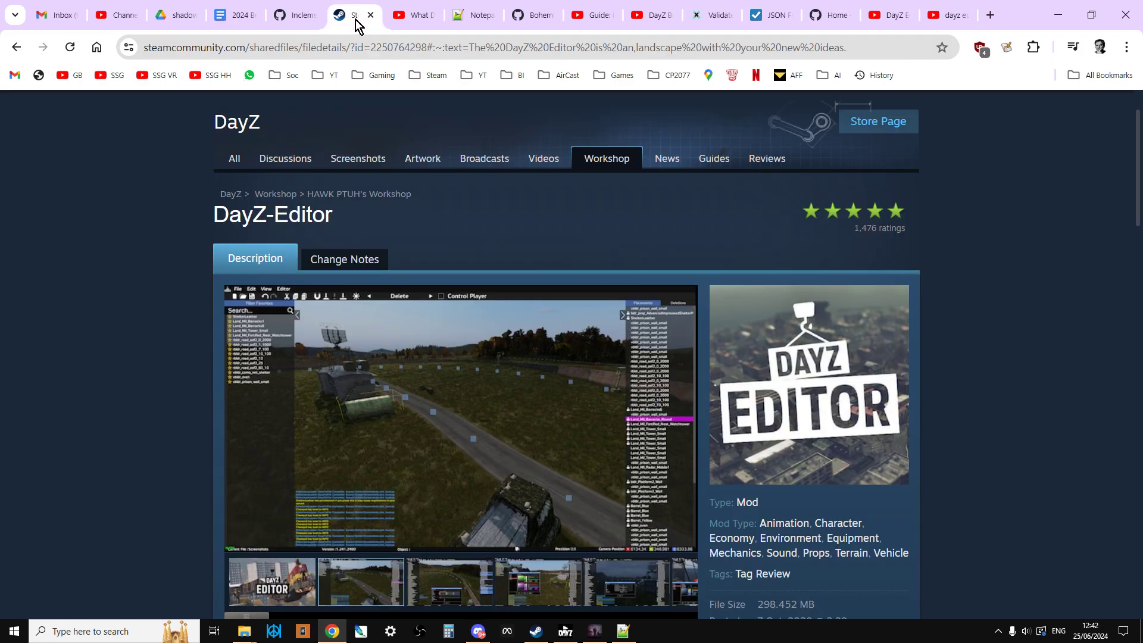
pyautogui.scroll(-3)
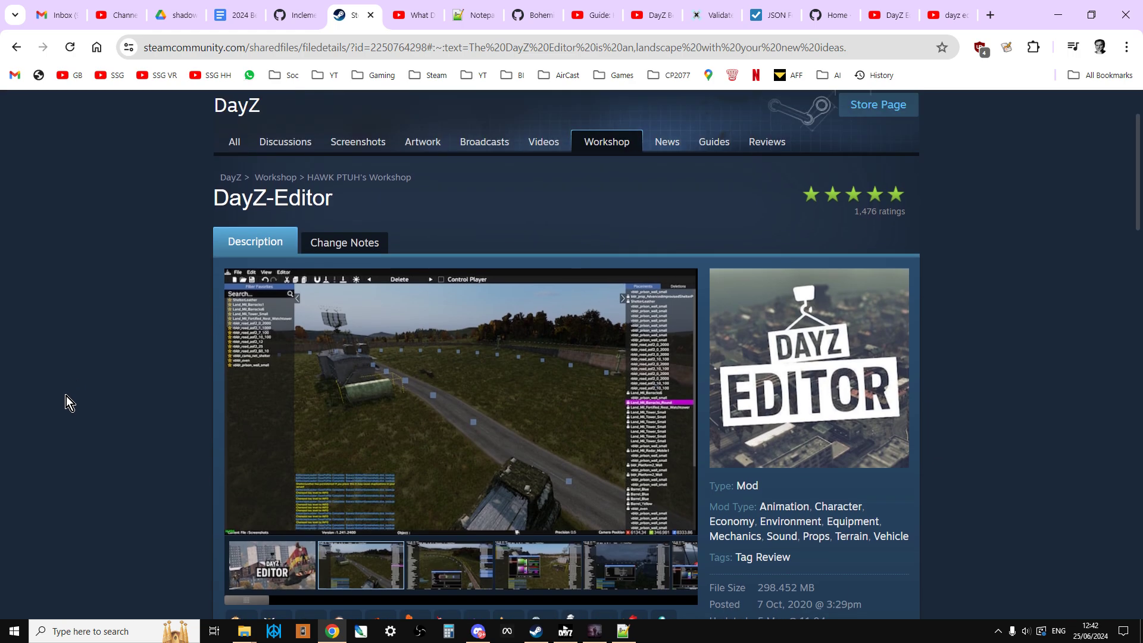
pyautogui.scroll(-3)
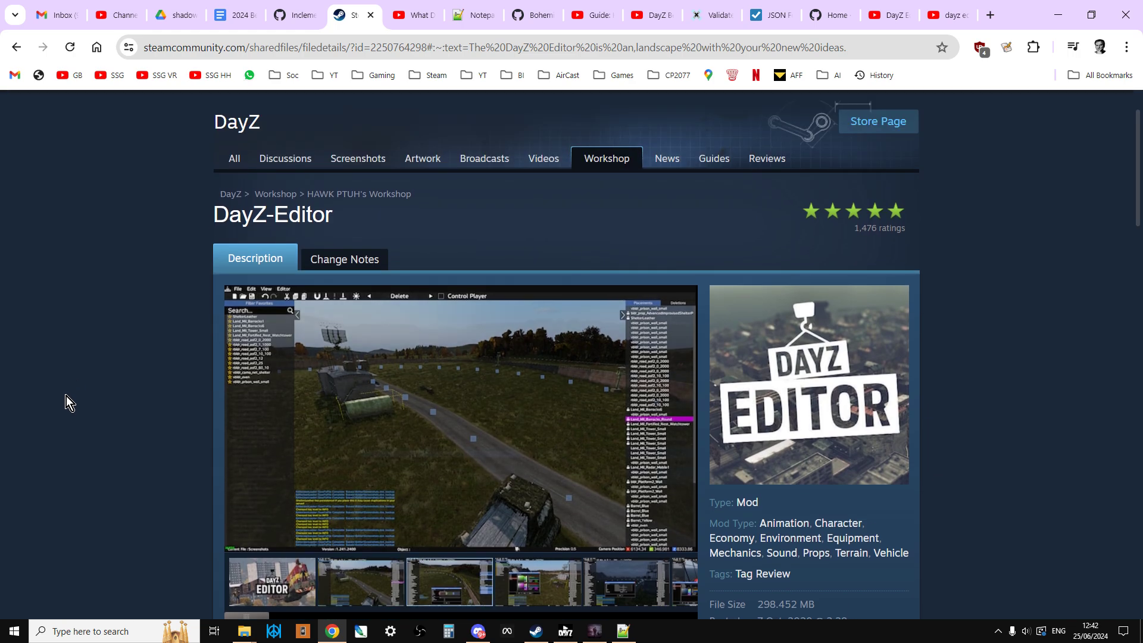